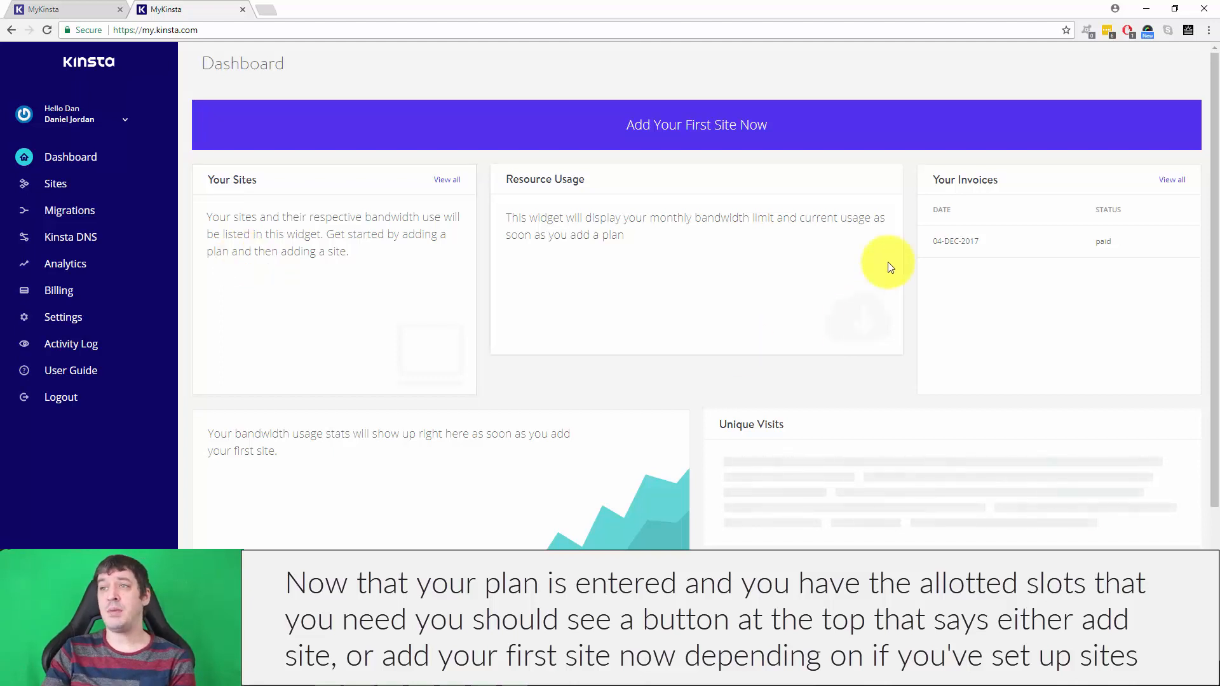
mouse_move(696, 124)
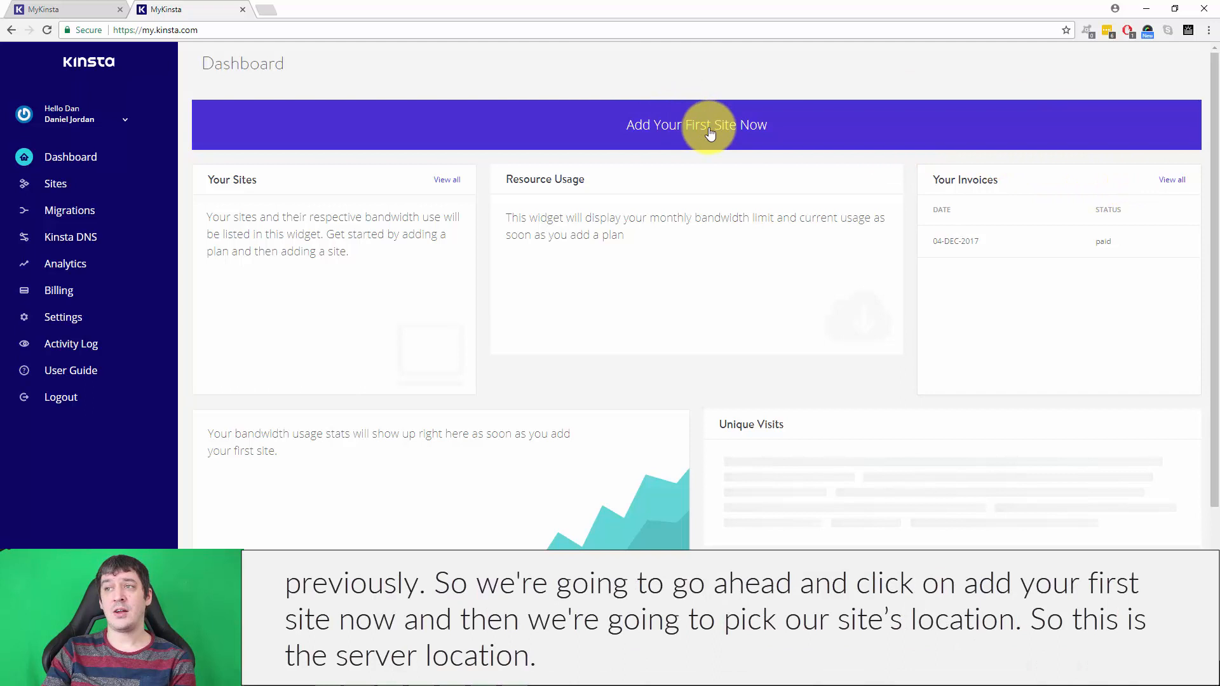
Step: Begin adding the first site and choose Northern Virginia (US East 4) as its server location
click(695, 124)
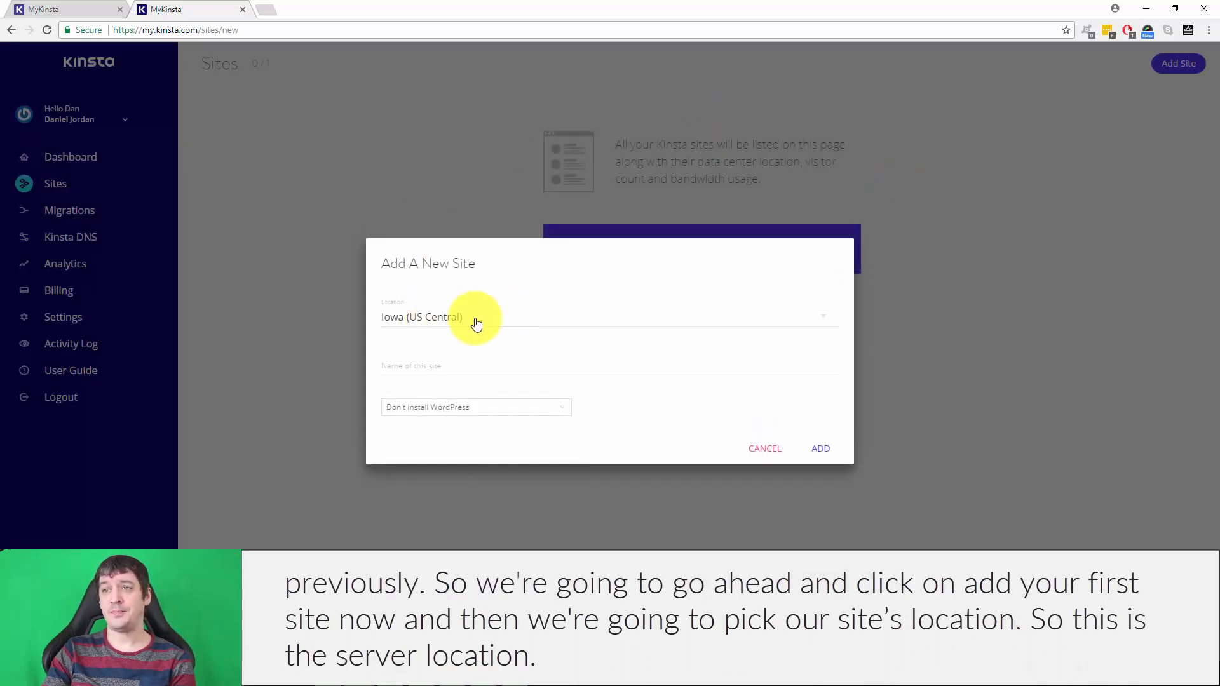
click(477, 316)
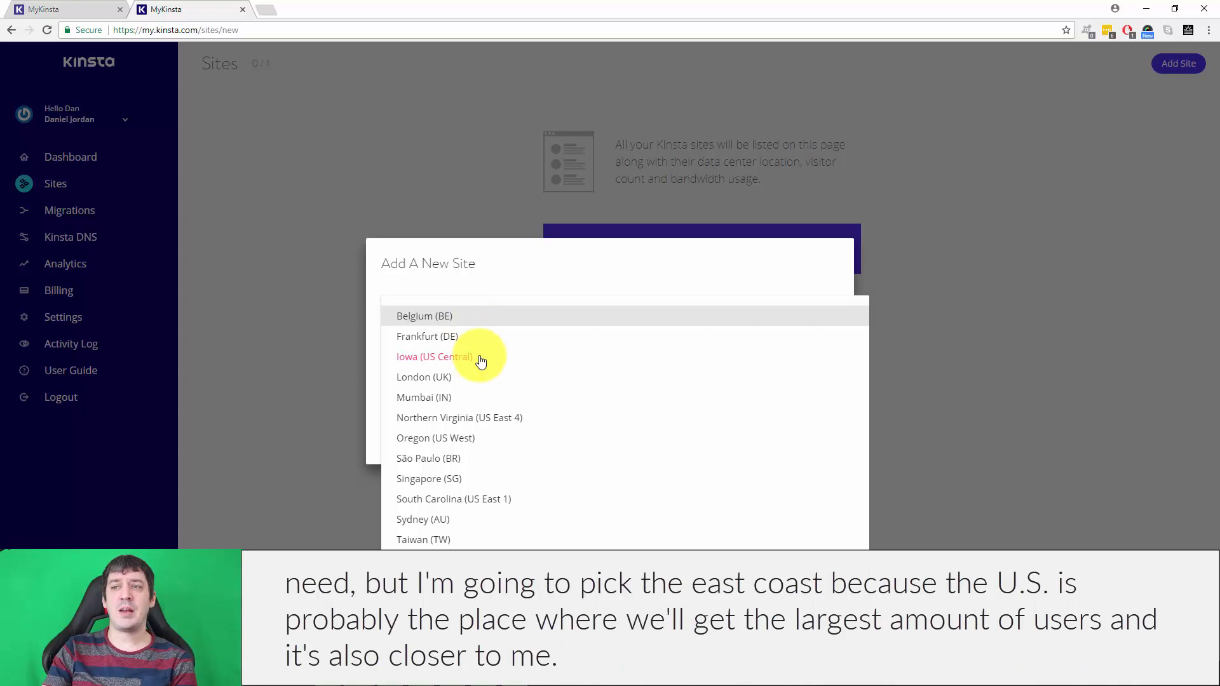
mouse_move(525, 422)
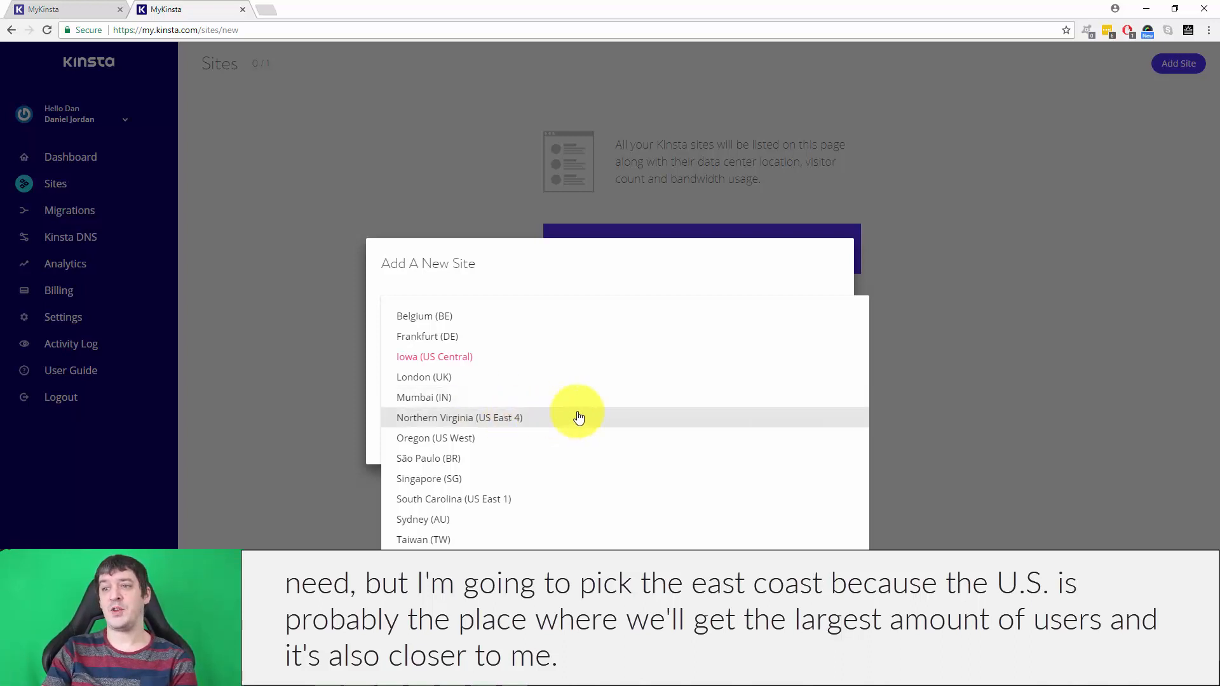
mouse_move(555, 424)
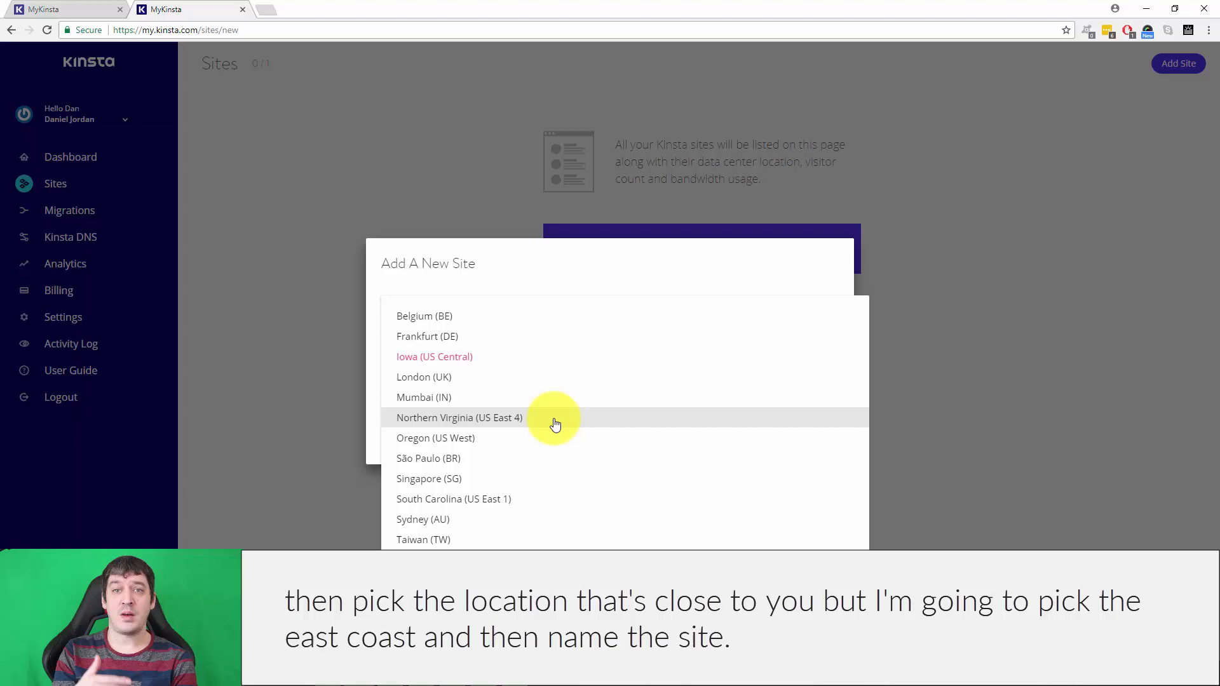
click(459, 418)
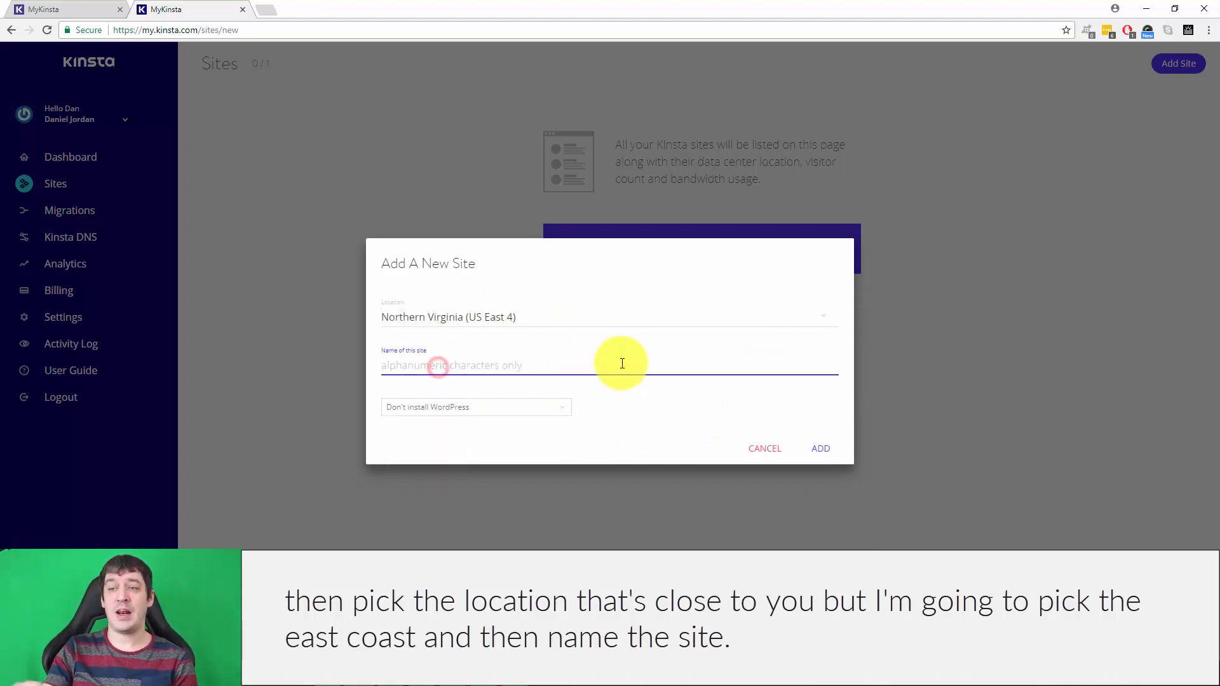
Step: Name the site lattepressmarketing and bring up the WordPress install choices
text(lattepressmarketing)
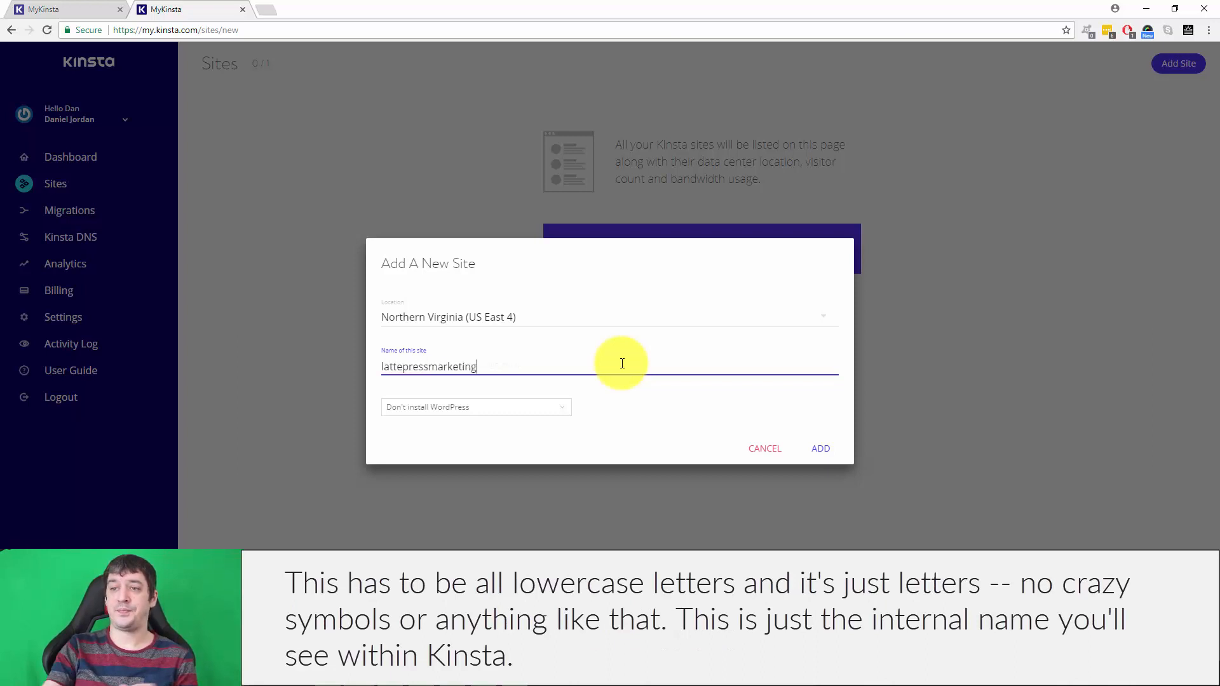
mouse_move(421, 359)
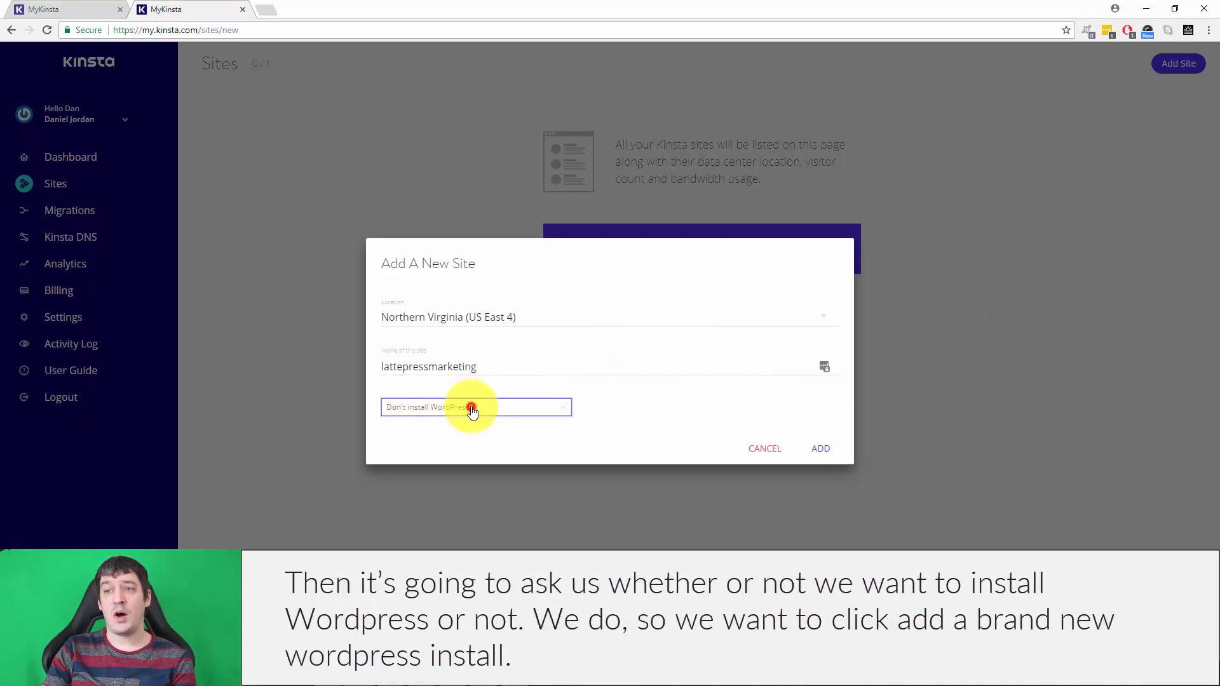
click(474, 407)
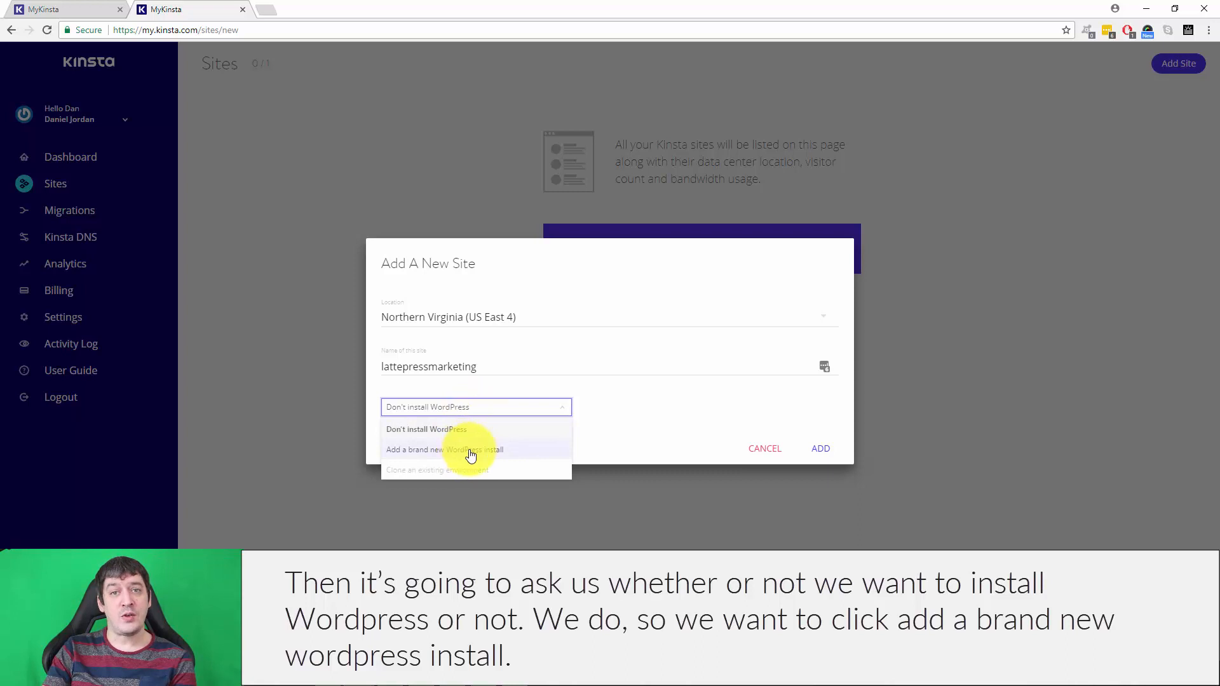
Step: Choose a brand new WordPress install and move to the Site Title field
click(445, 449)
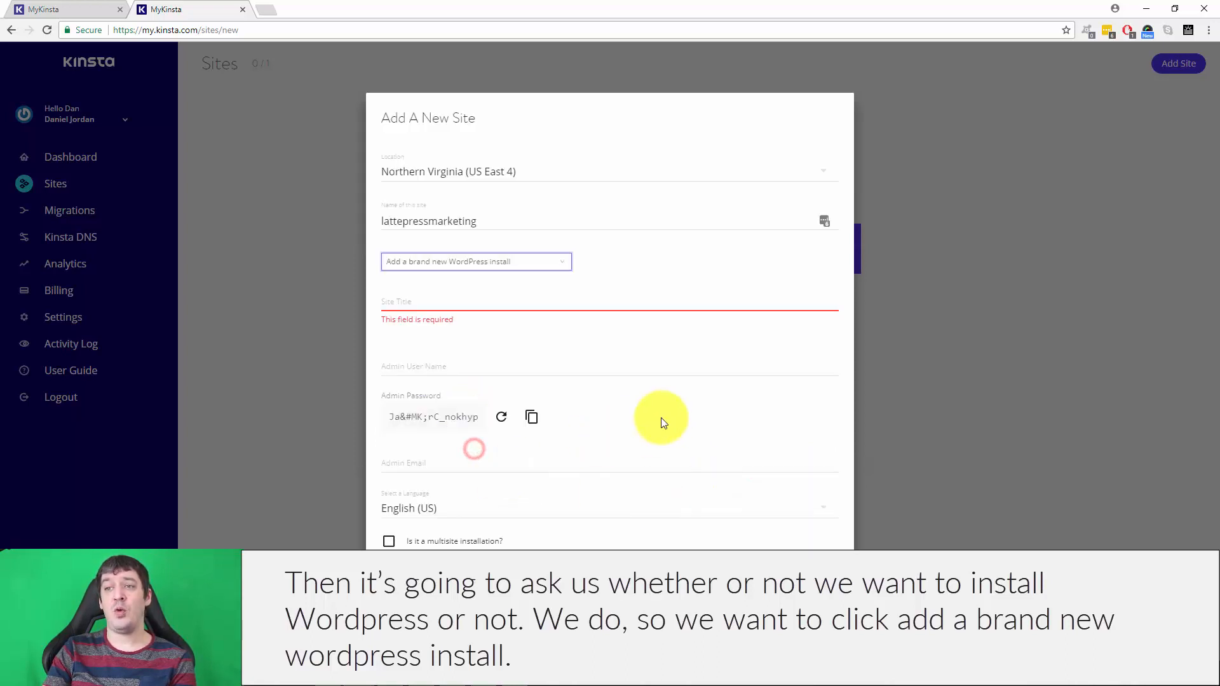
click(482, 302)
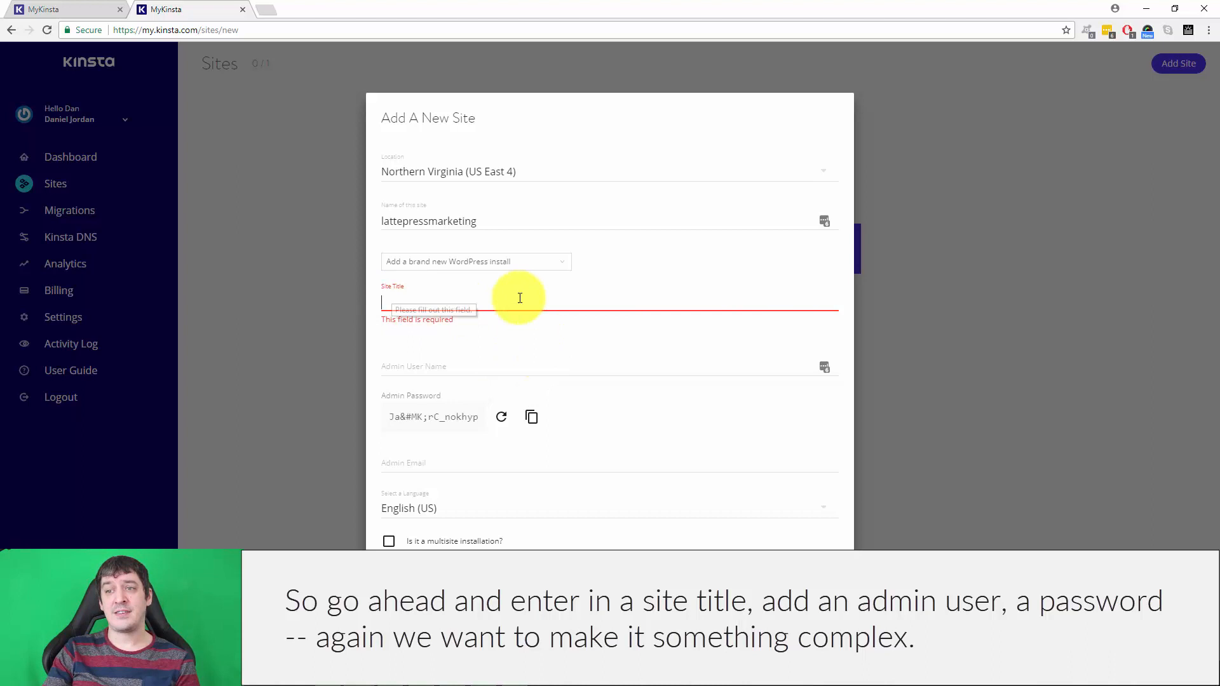
mouse_move(612, 364)
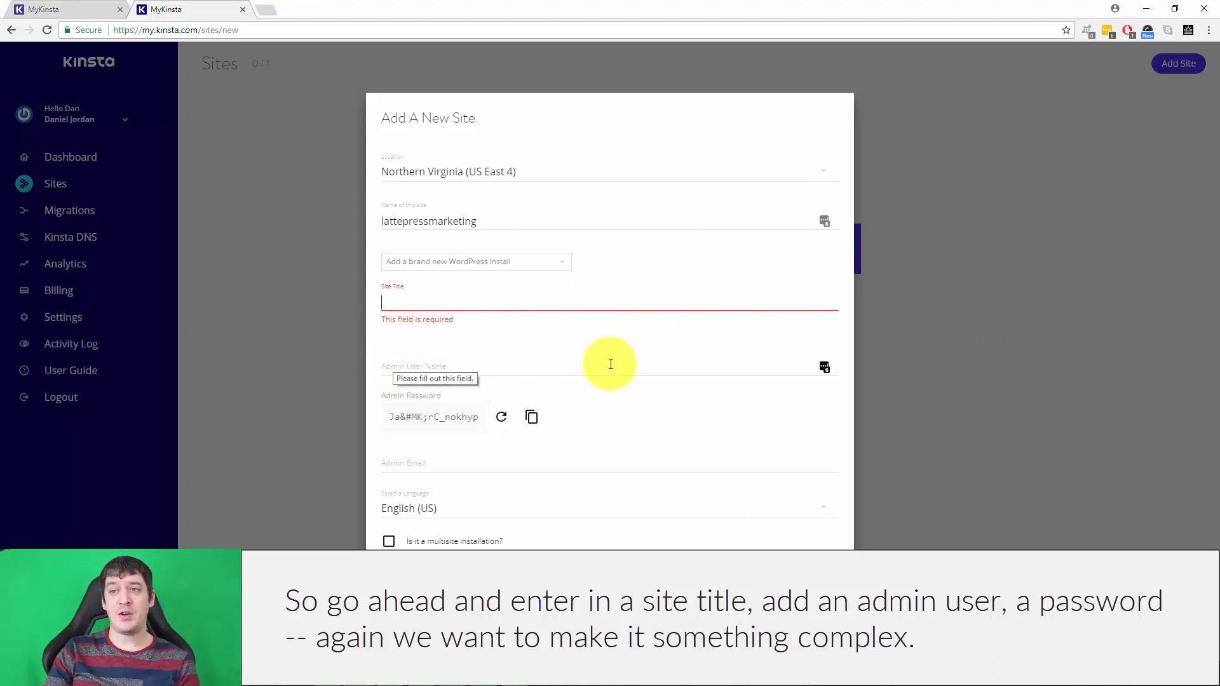
mouse_move(352, 399)
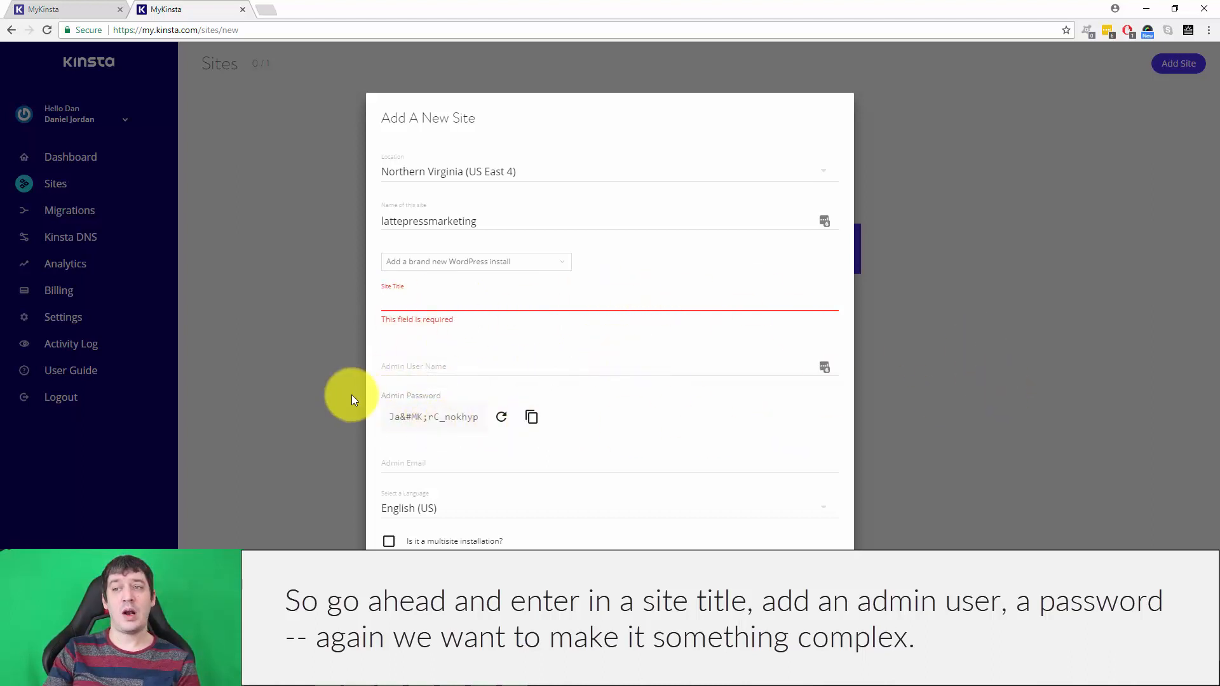
mouse_move(531, 416)
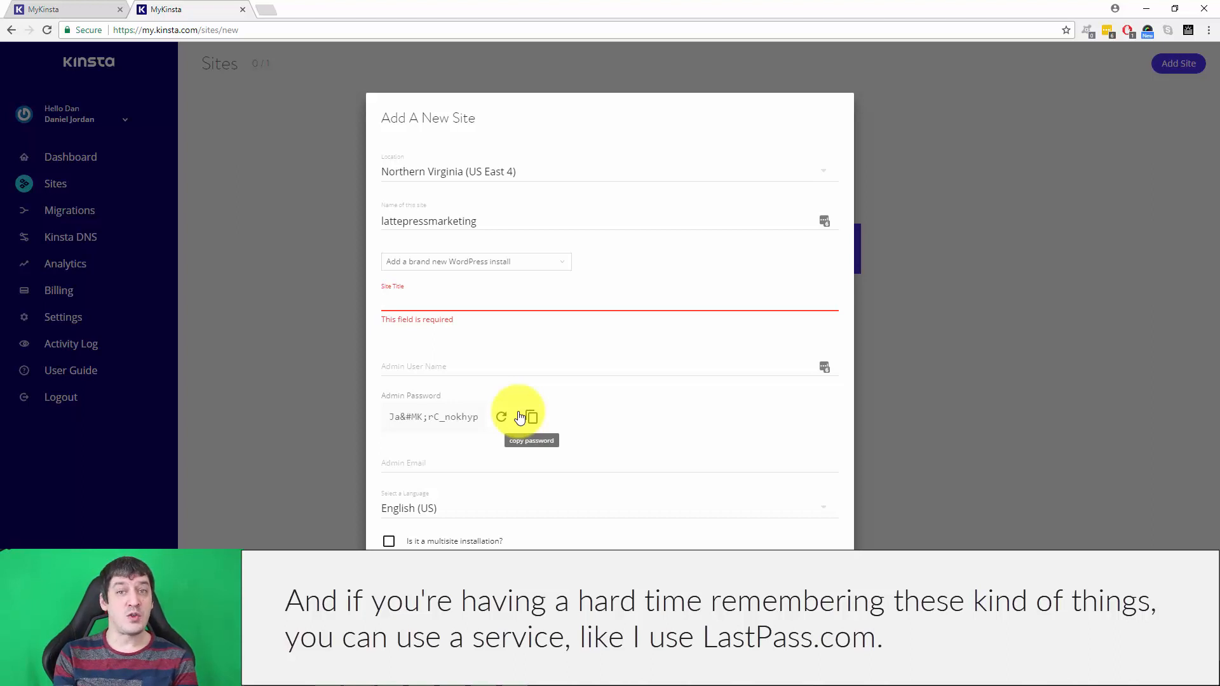
Step: Copy the generated admin password and move on to the Admin Email field
click(608, 303)
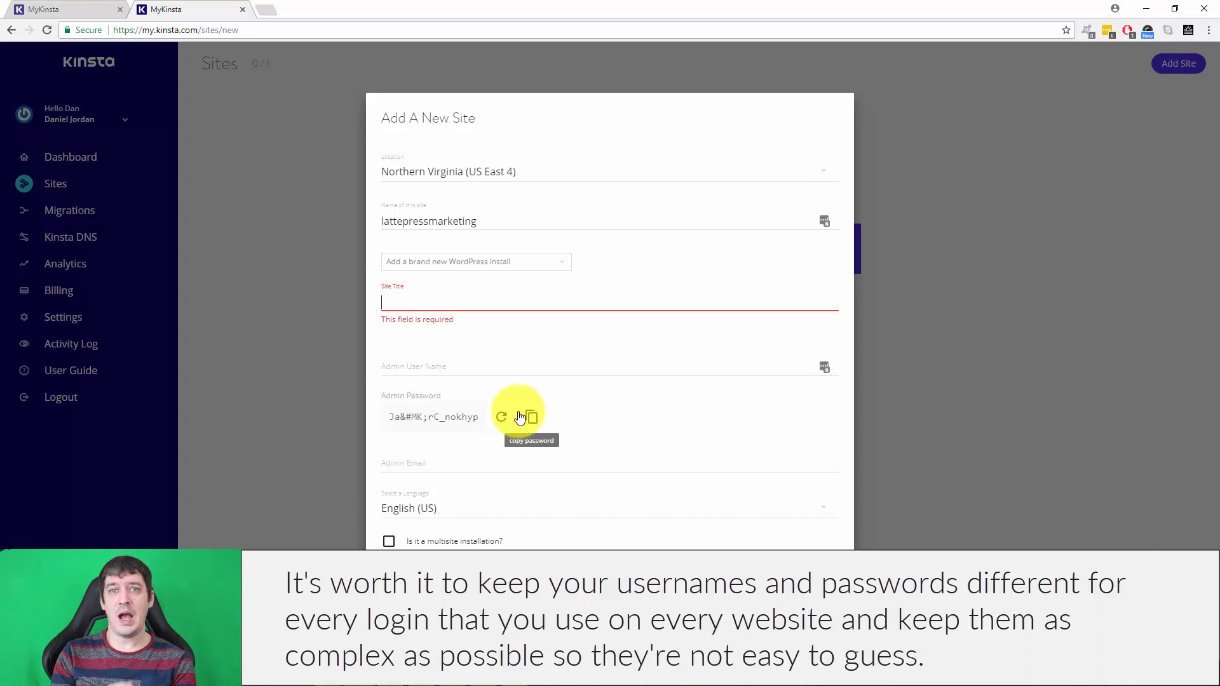
mouse_move(621, 379)
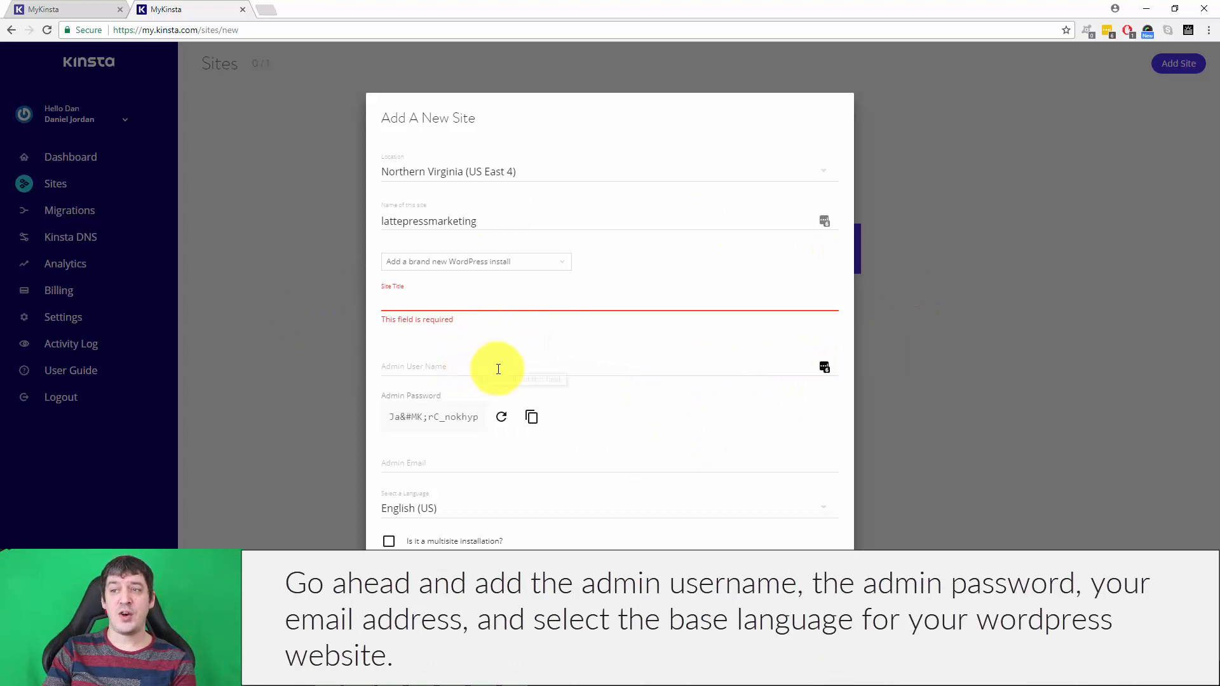
click(467, 467)
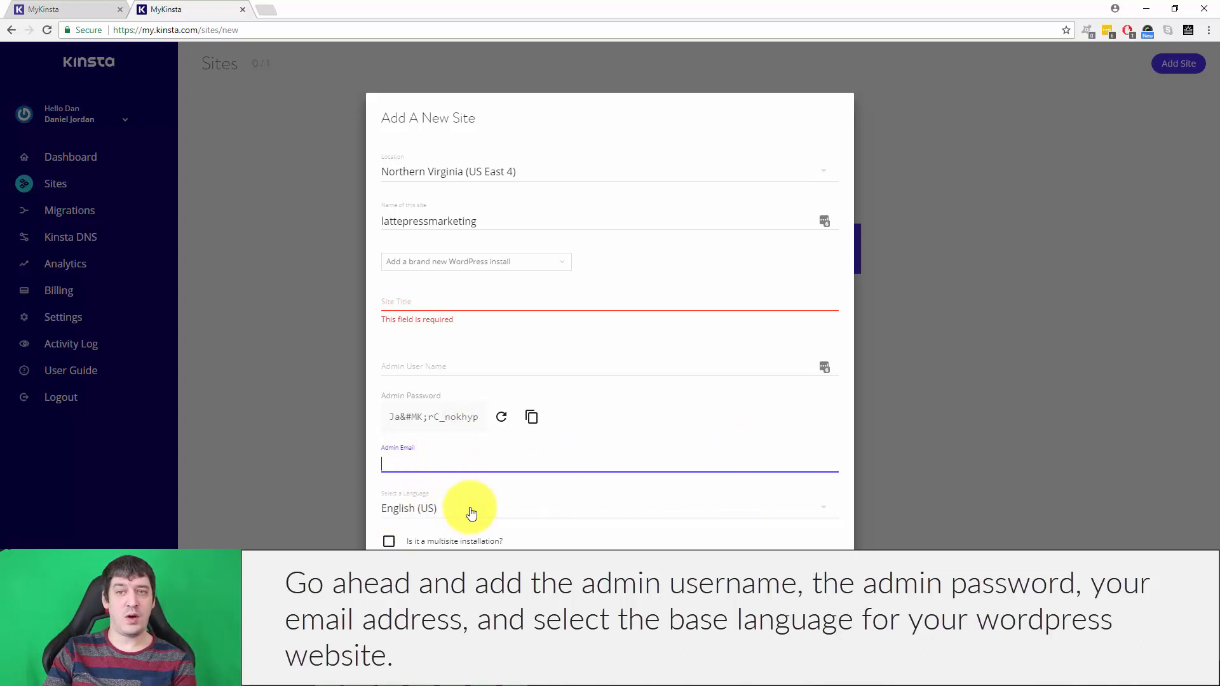
mouse_move(408, 543)
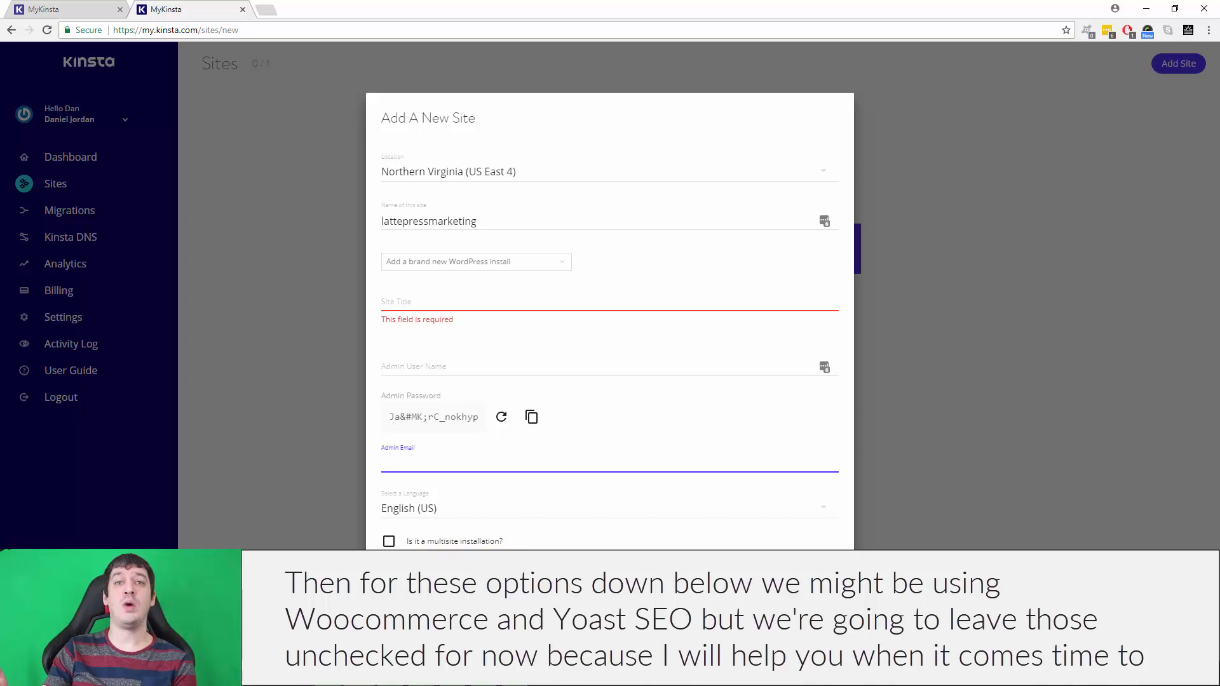
click(608, 465)
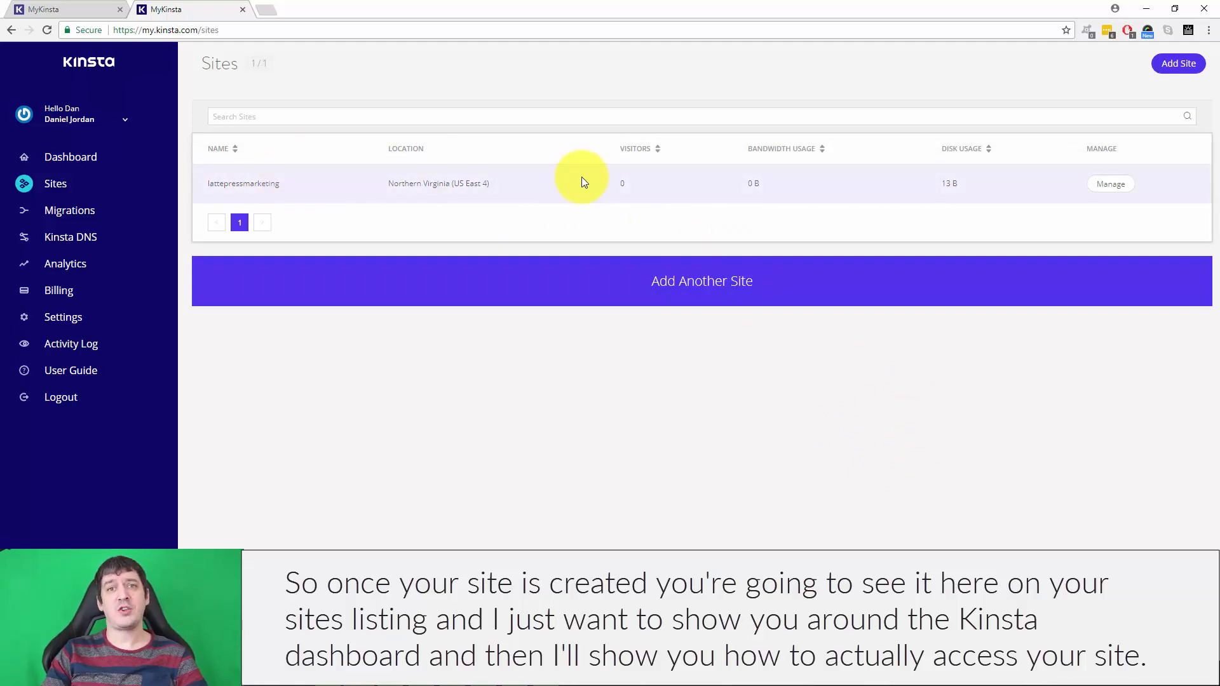
mouse_move(812, 200)
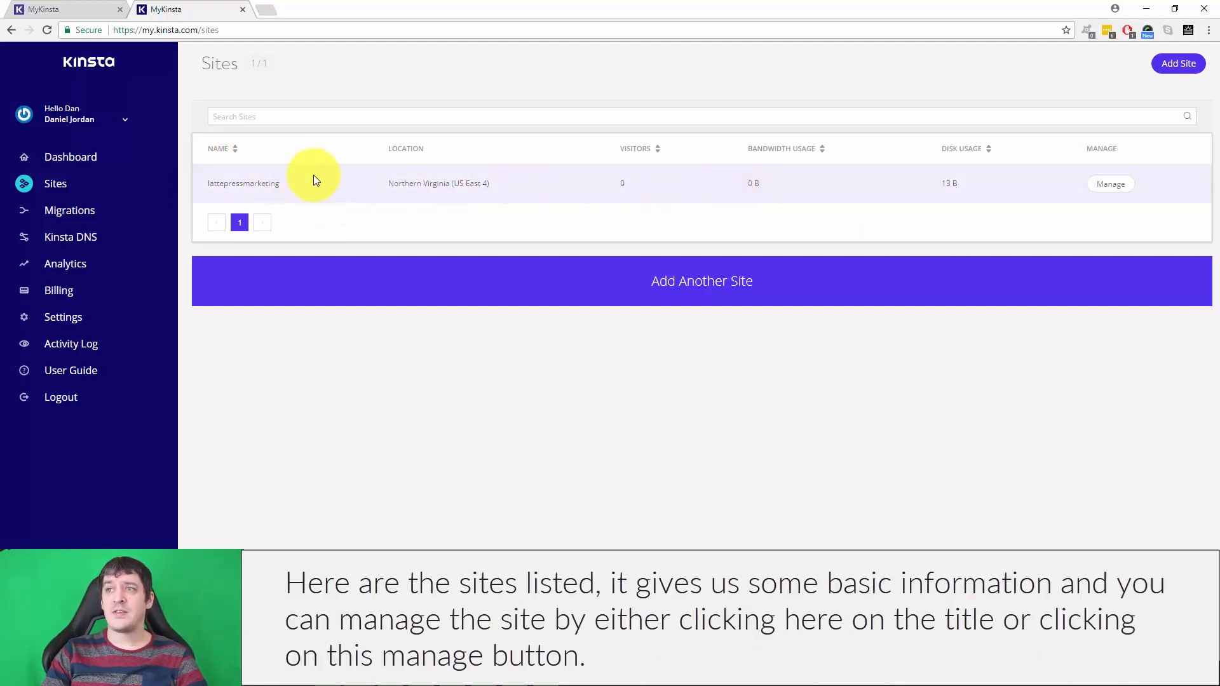
mouse_move(733, 191)
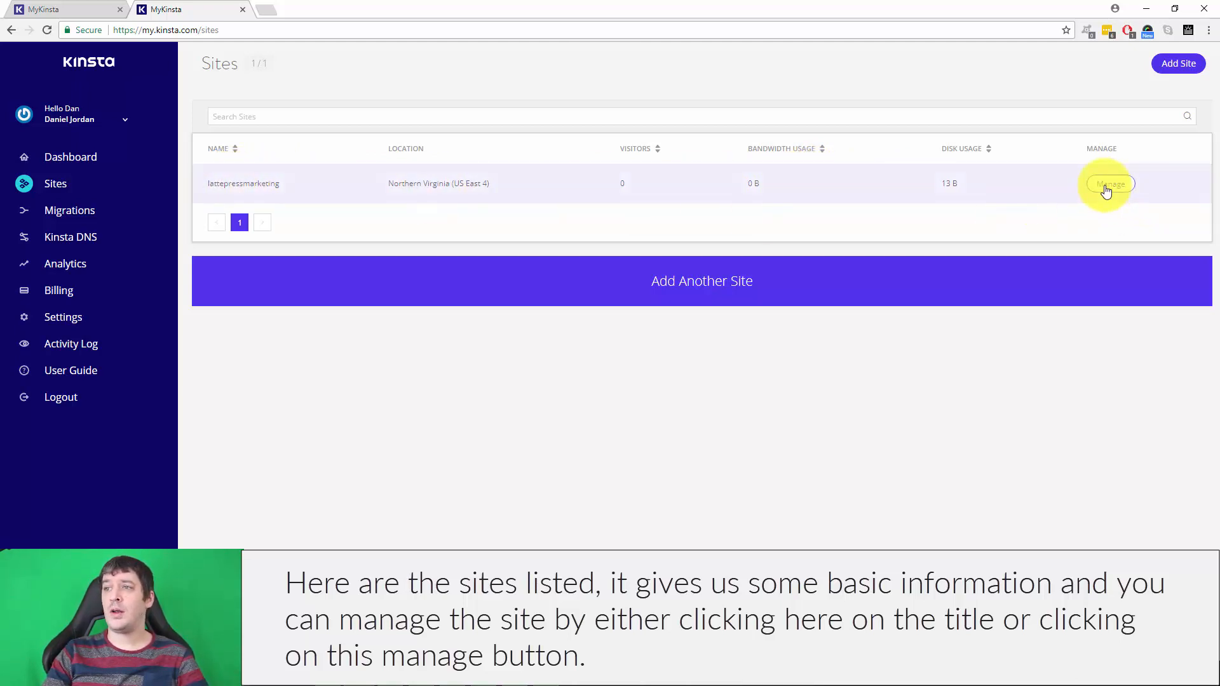
Step: Manage the lattepressmarketing site and switch its view to the Live environment
click(1108, 183)
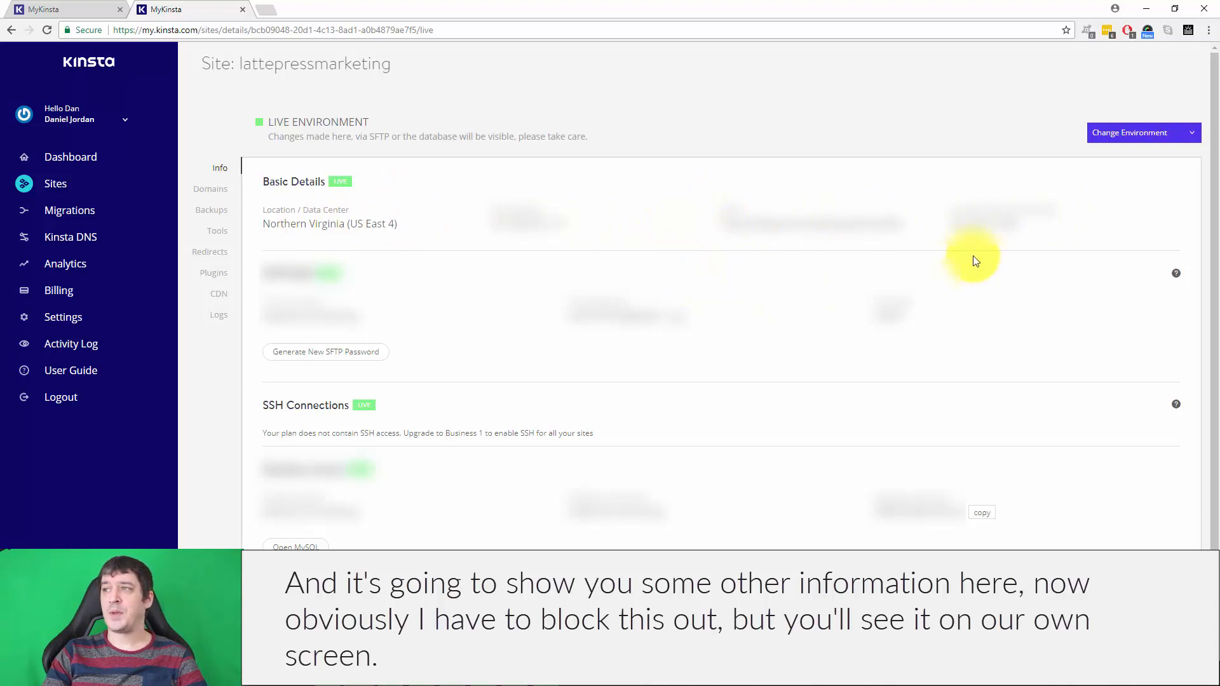
mouse_move(1128, 132)
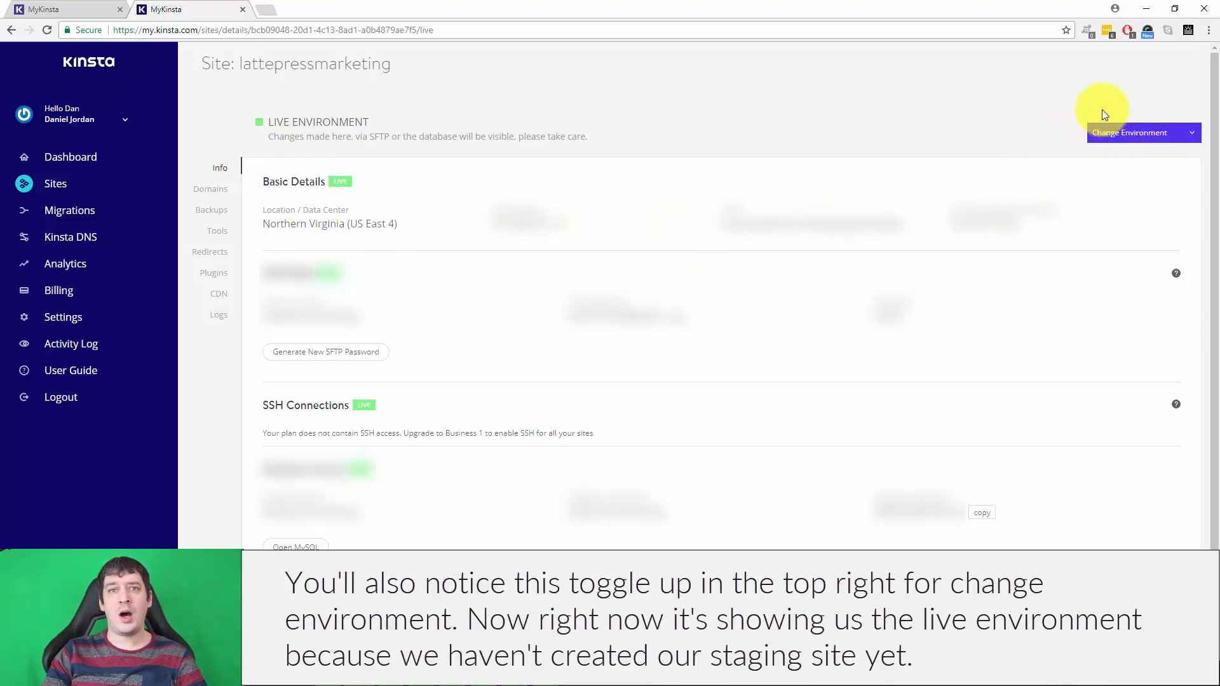
mouse_move(1128, 142)
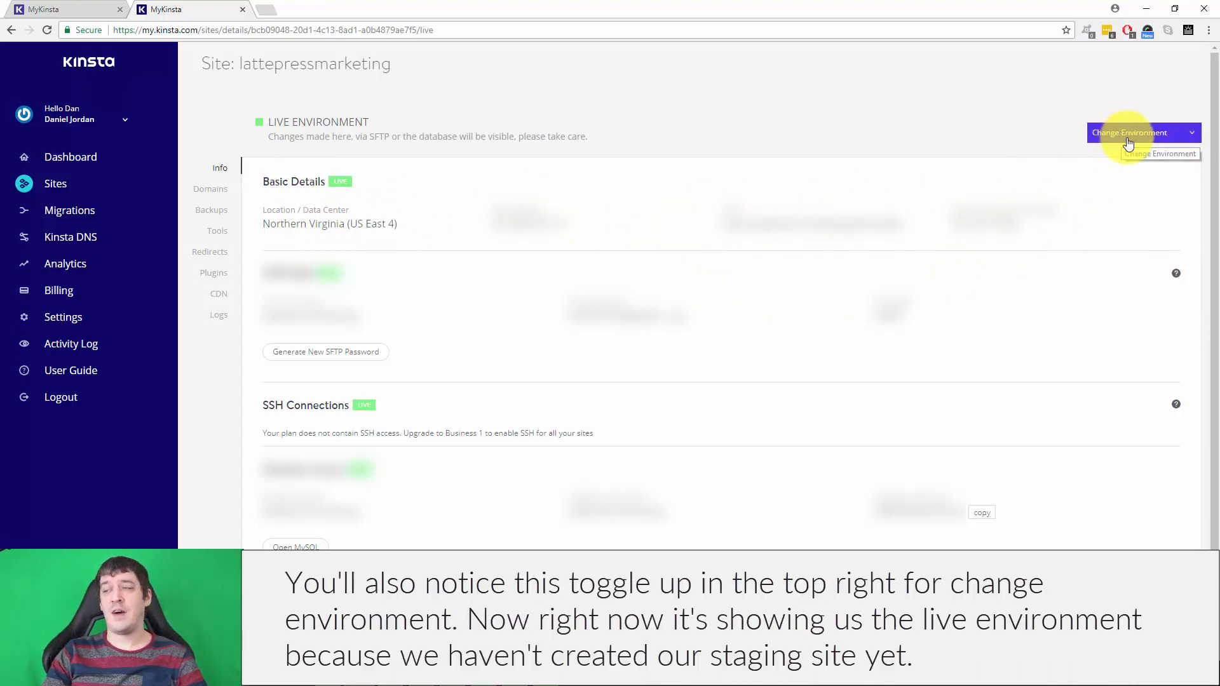
click(1139, 132)
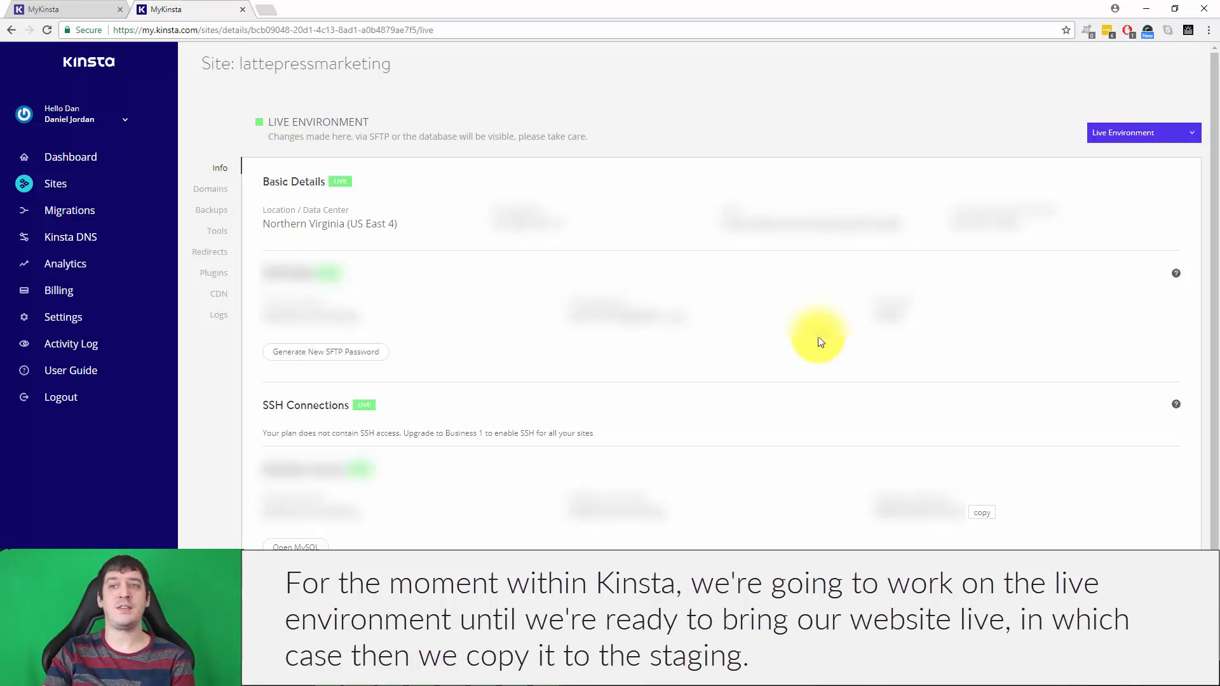
mouse_move(1121, 247)
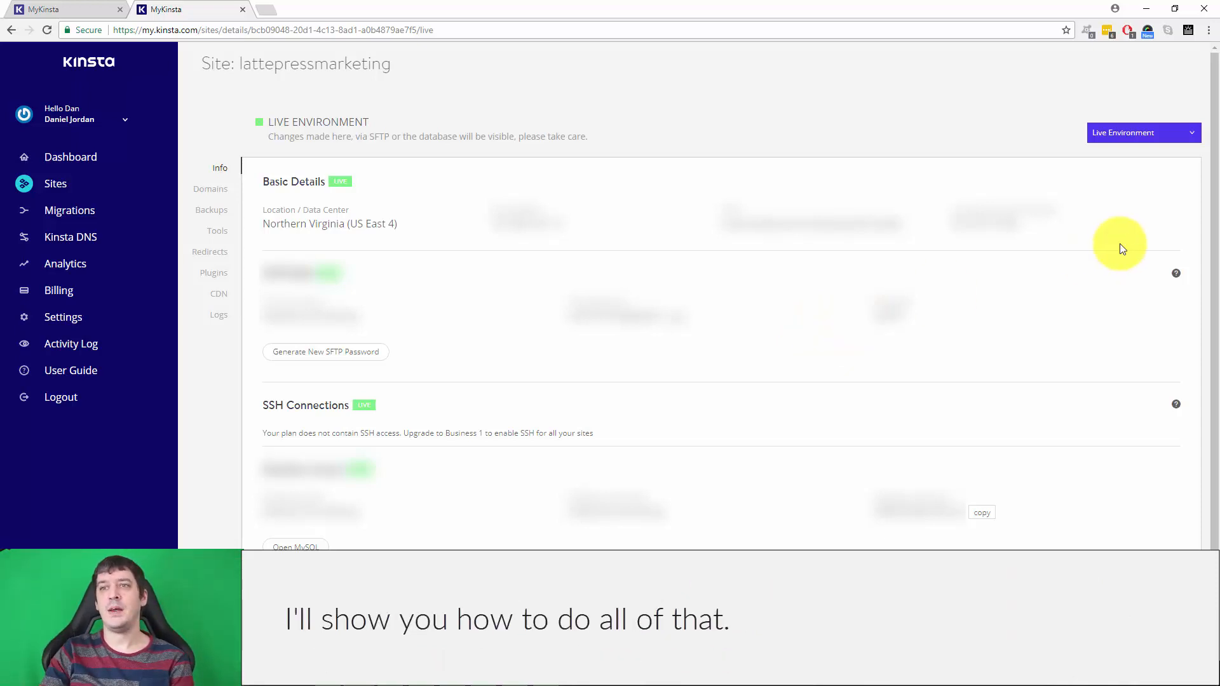
mouse_move(246, 194)
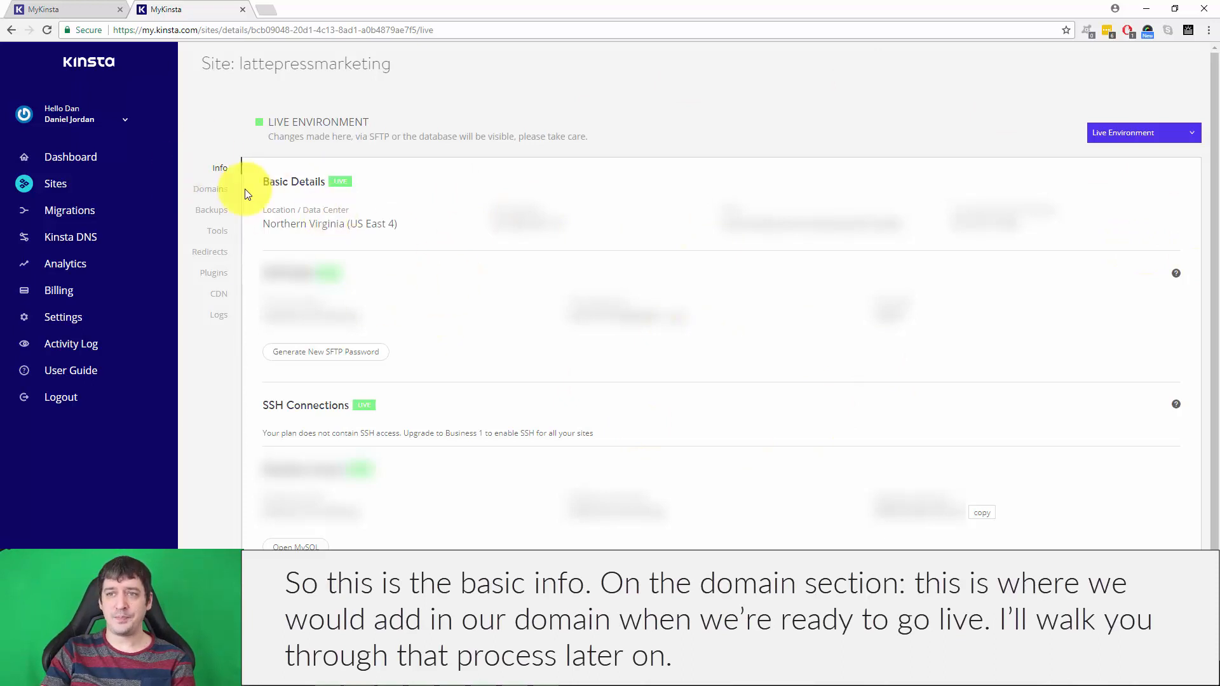
Step: Review the site's Domains section, then its Backups section
click(210, 188)
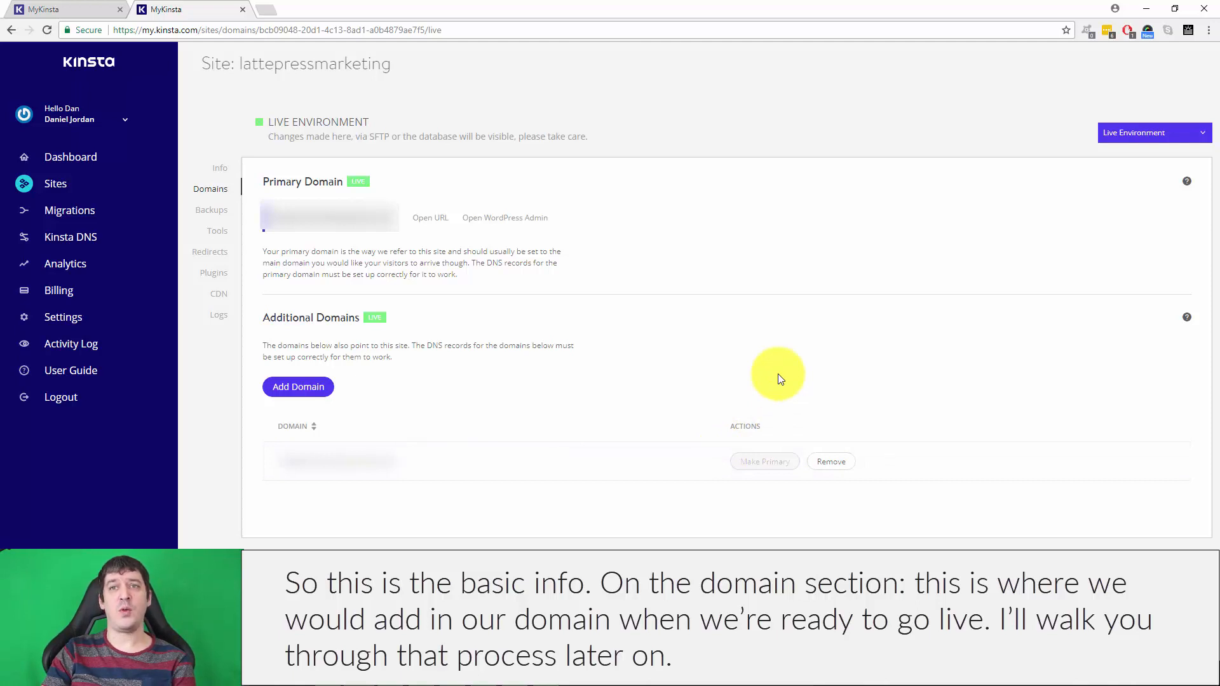
click(210, 210)
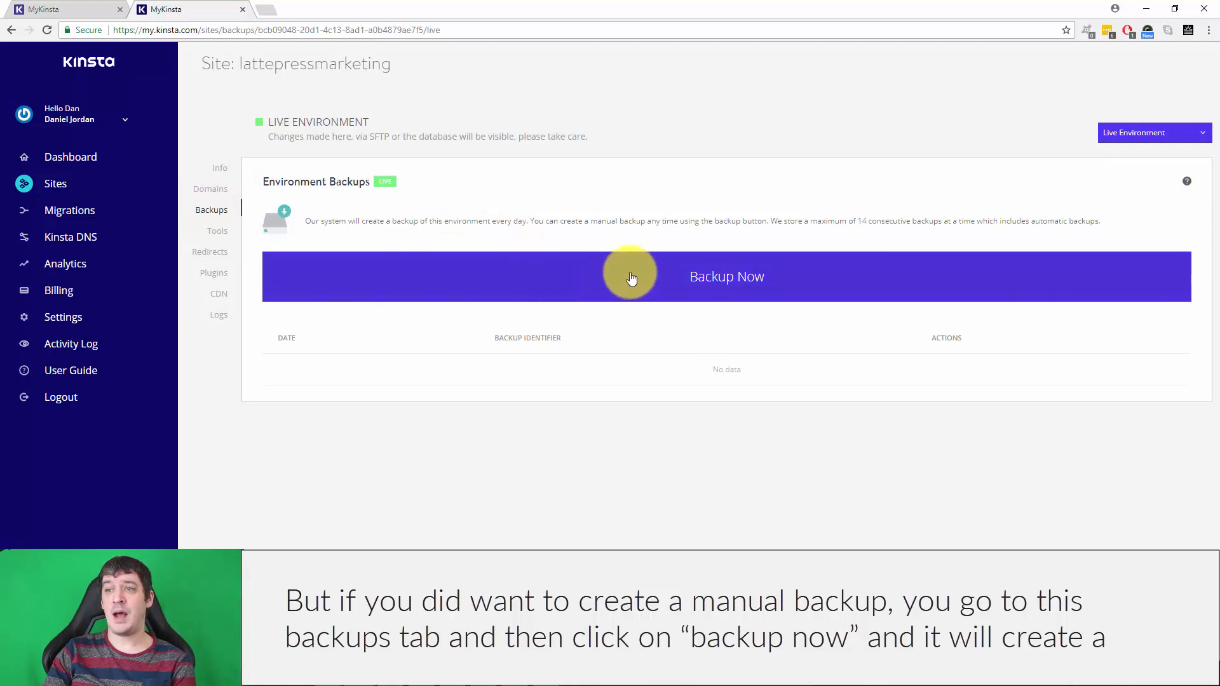
mouse_move(743, 282)
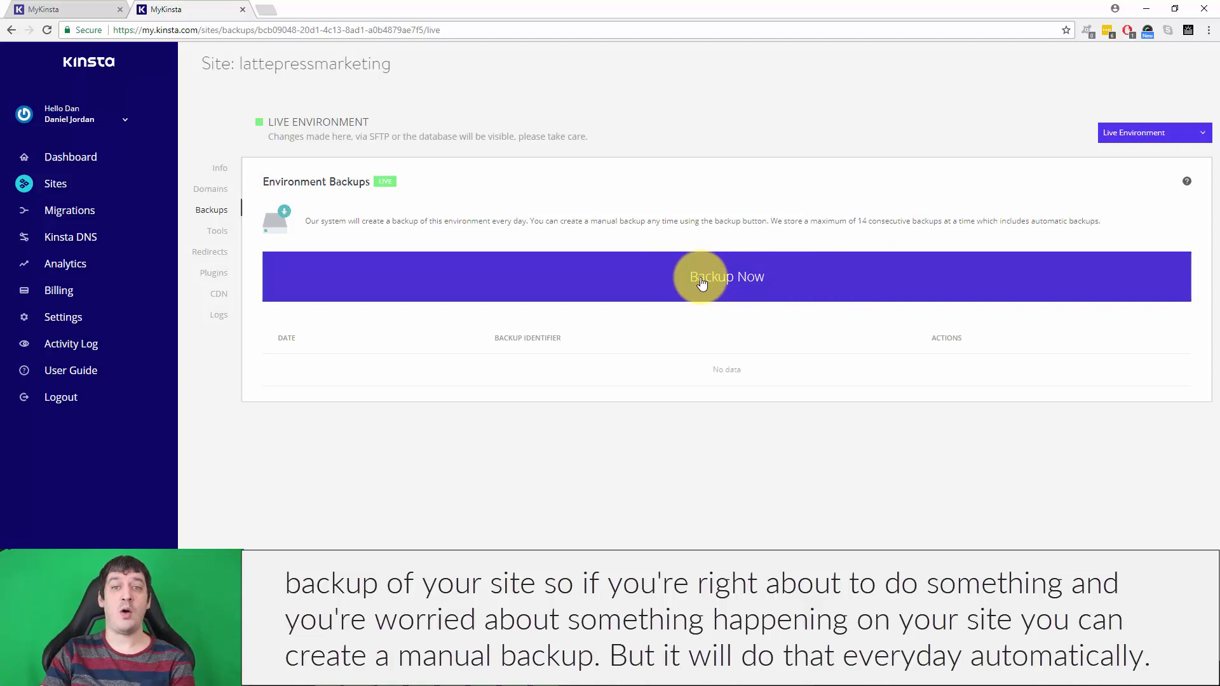
mouse_move(217, 230)
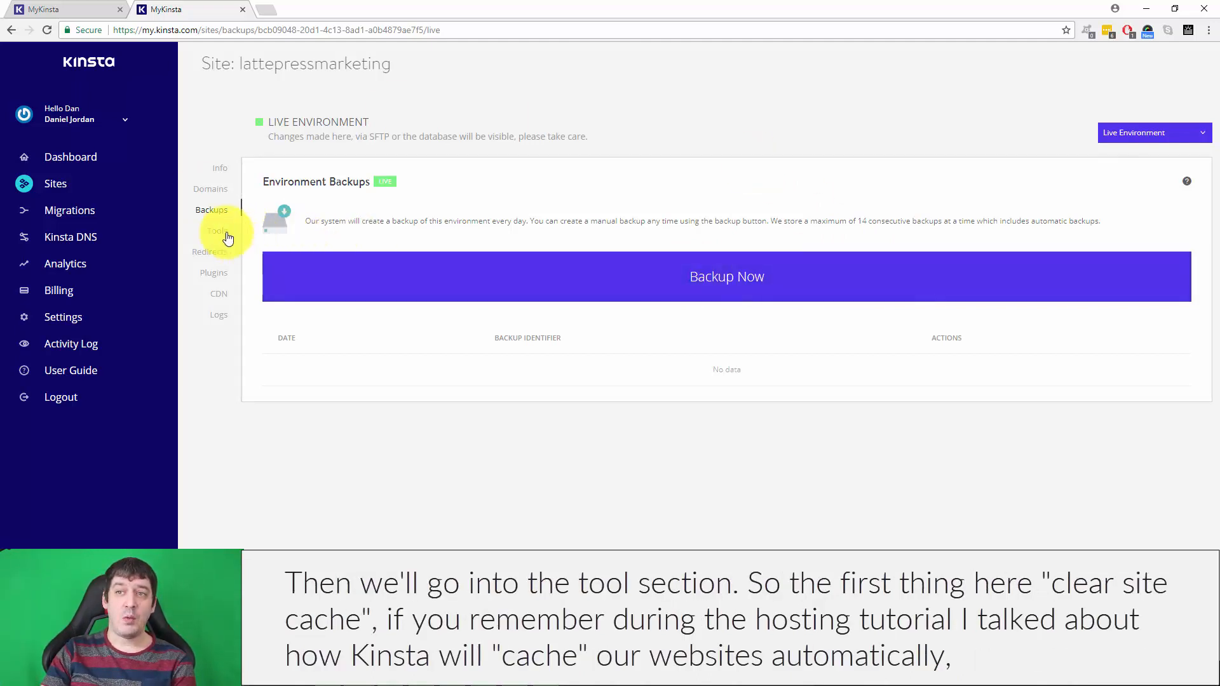
Step: Review the site's Tools section, then its Redirects section
click(217, 230)
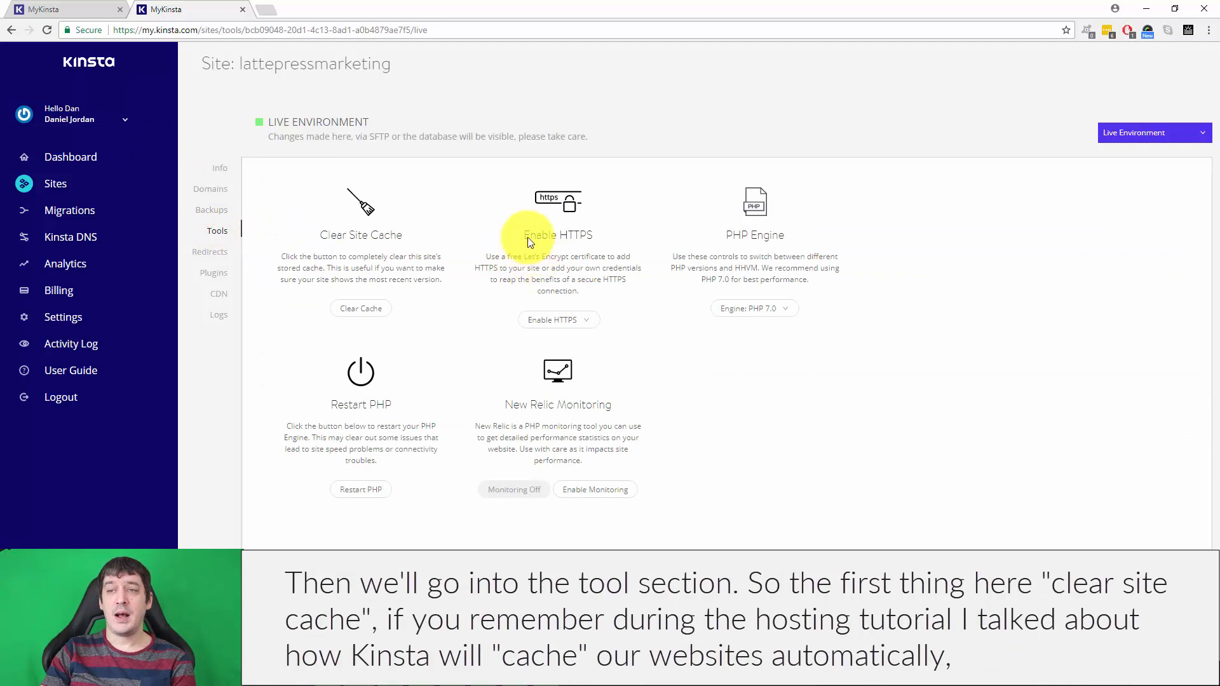
mouse_move(382, 256)
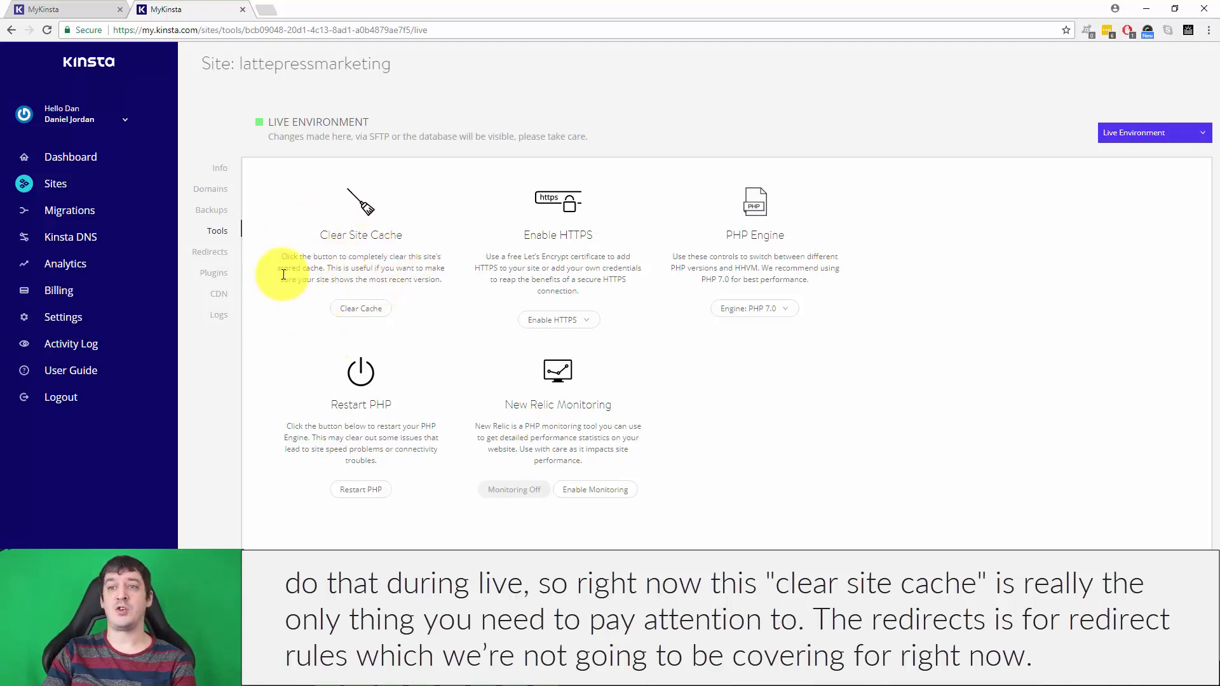
click(210, 251)
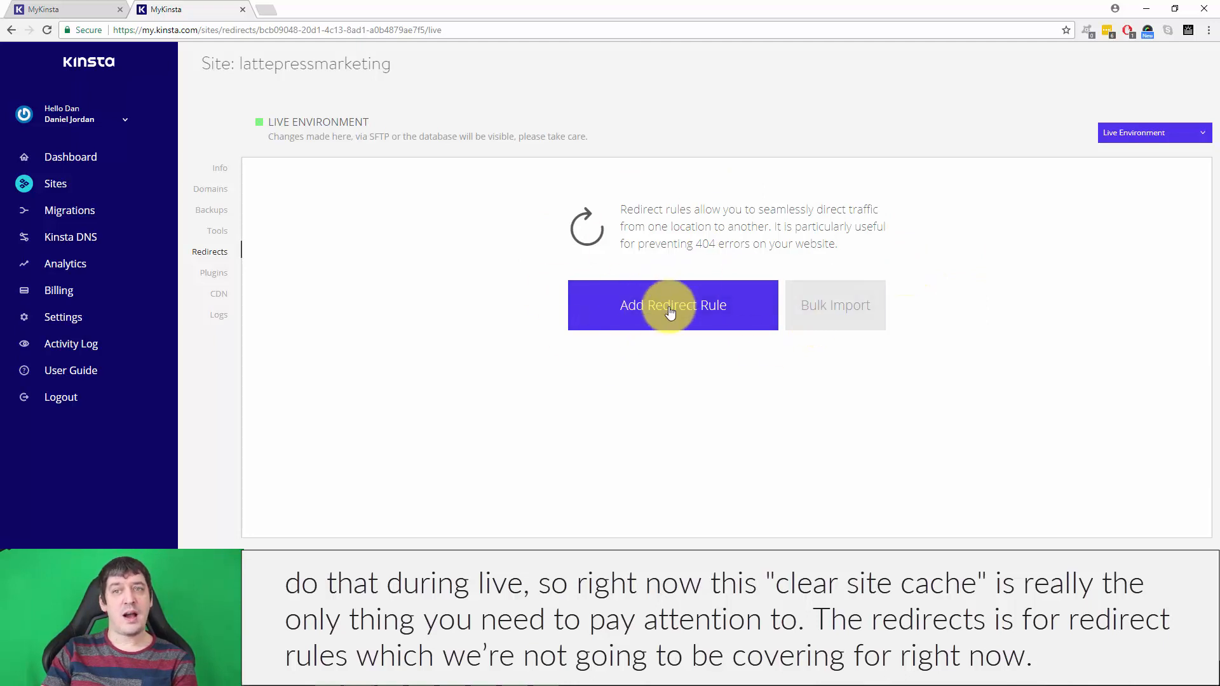
Step: Review the site's Plugins list, then return to its Info page
click(214, 272)
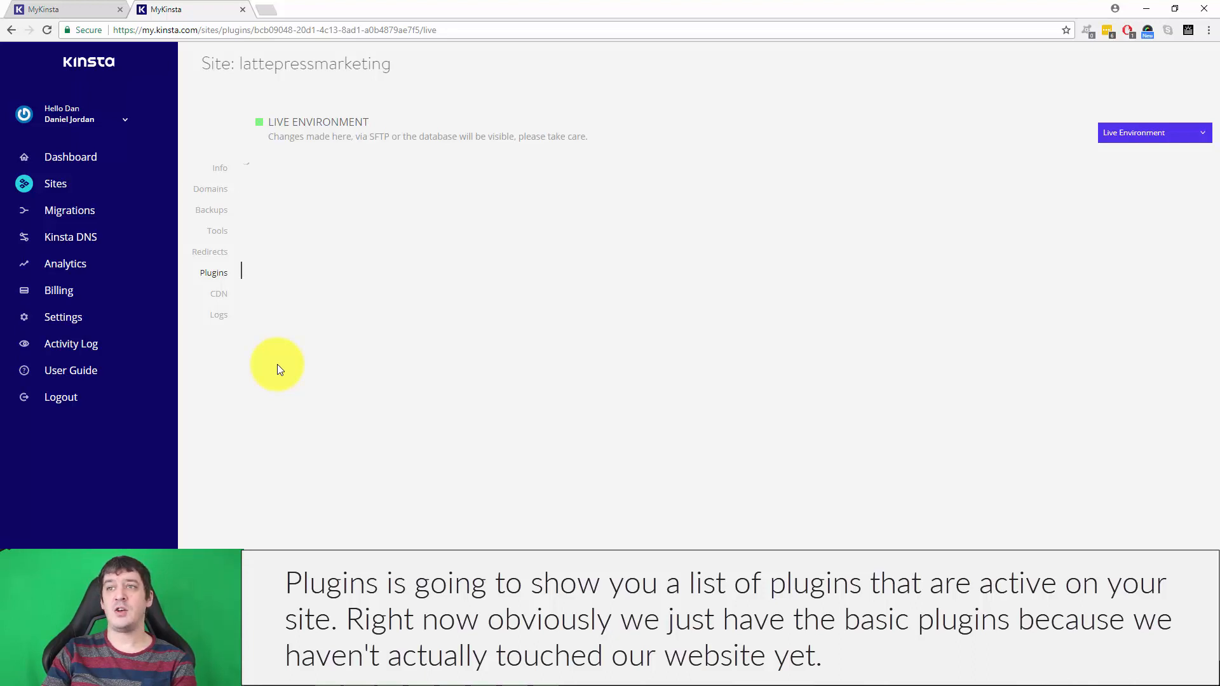
click(214, 272)
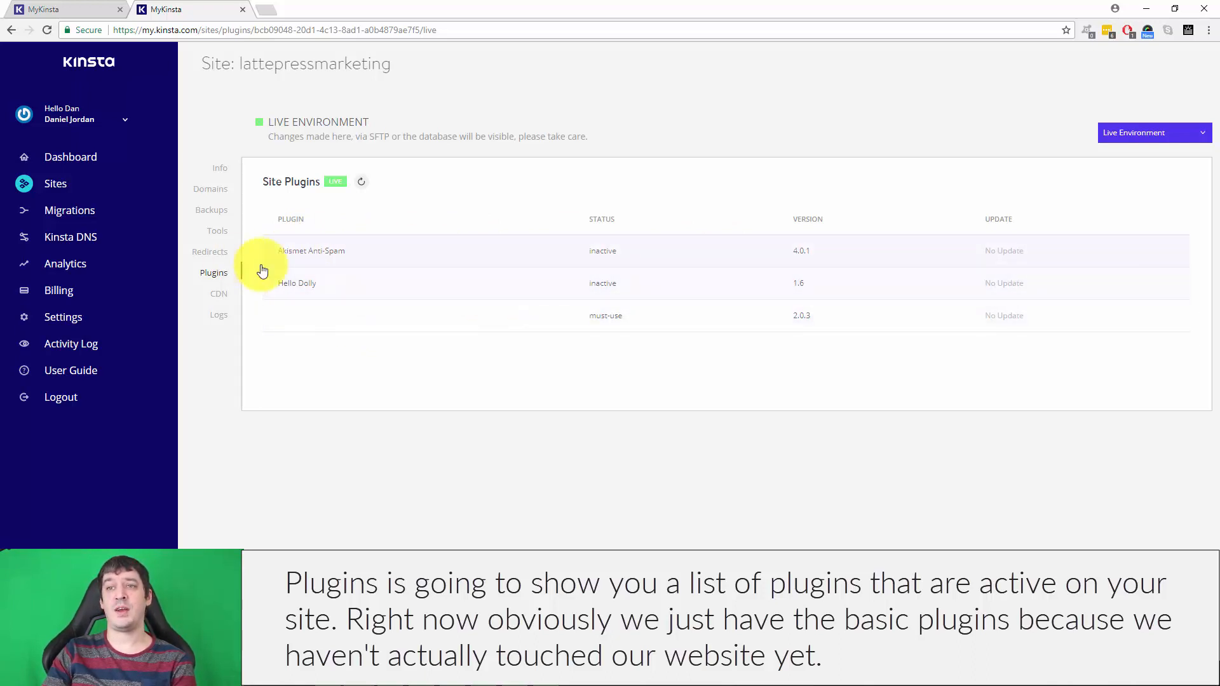
mouse_move(245, 304)
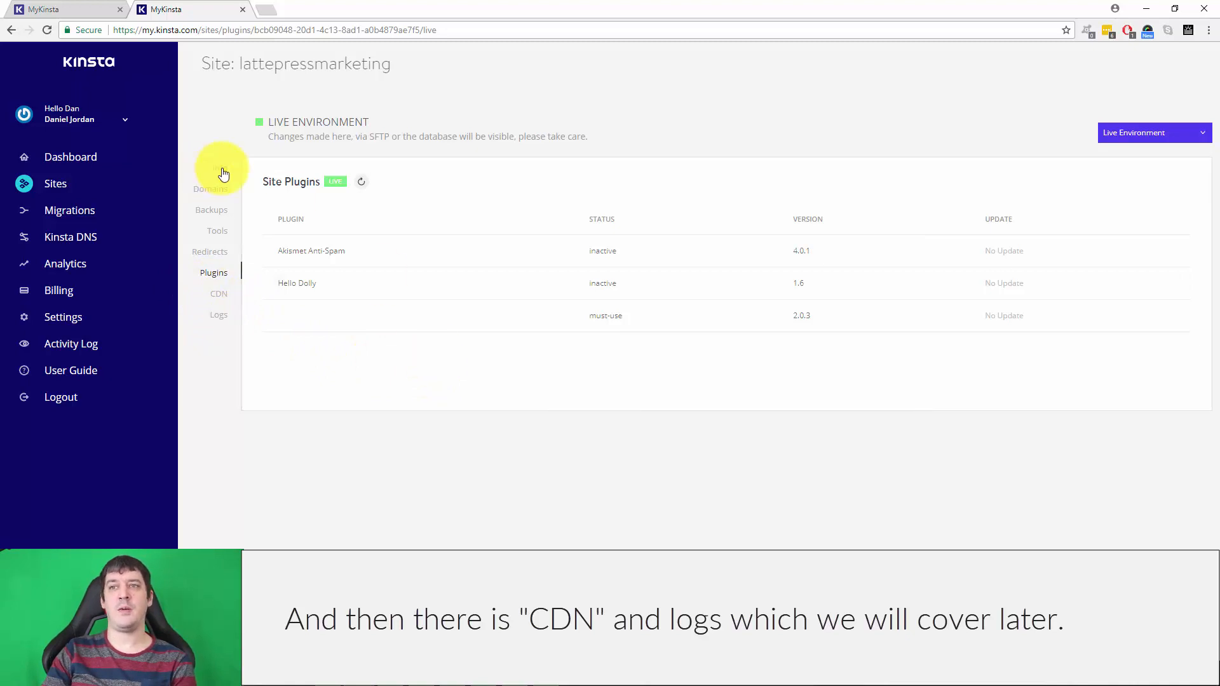
click(220, 168)
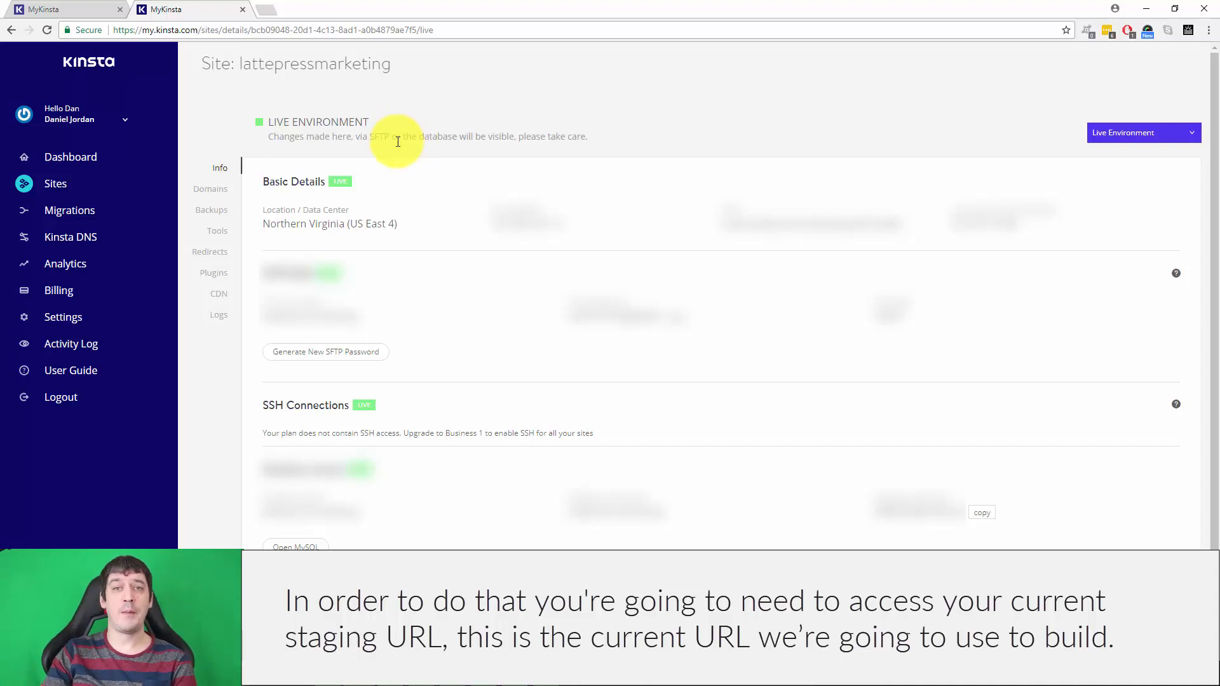
Step: From Domains, launch the site URL and its WordPress admin login in new tabs, landing in the Username field
click(210, 190)
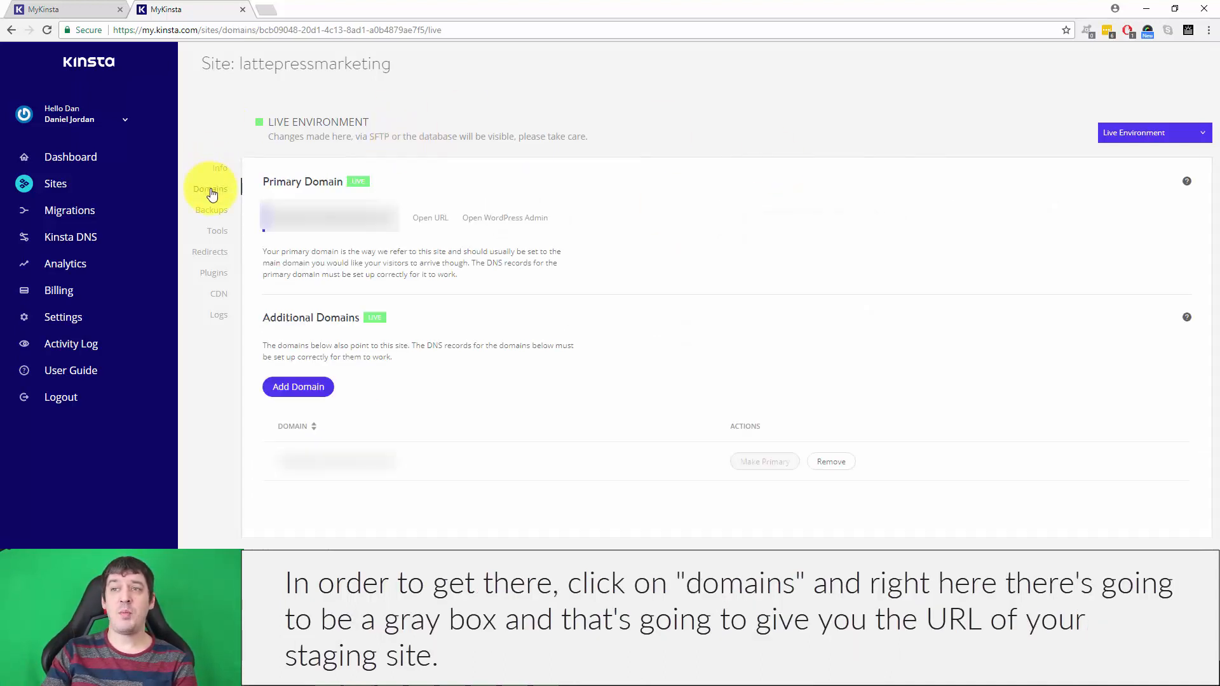
mouse_move(823, 230)
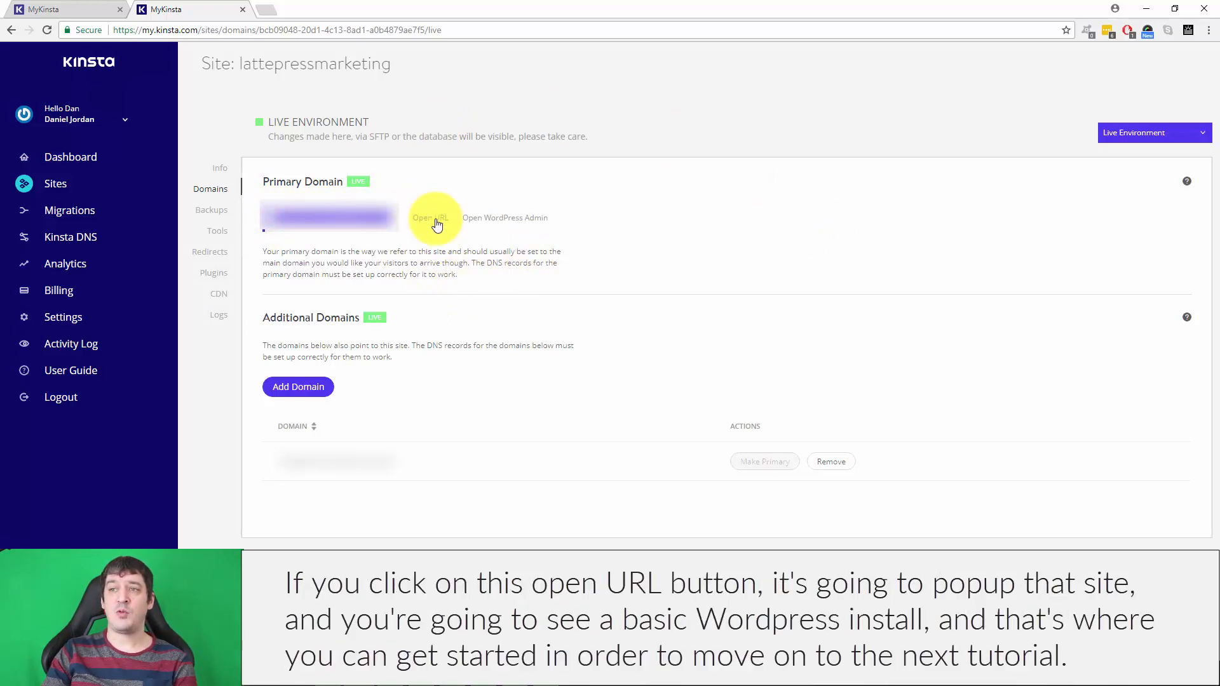
click(430, 217)
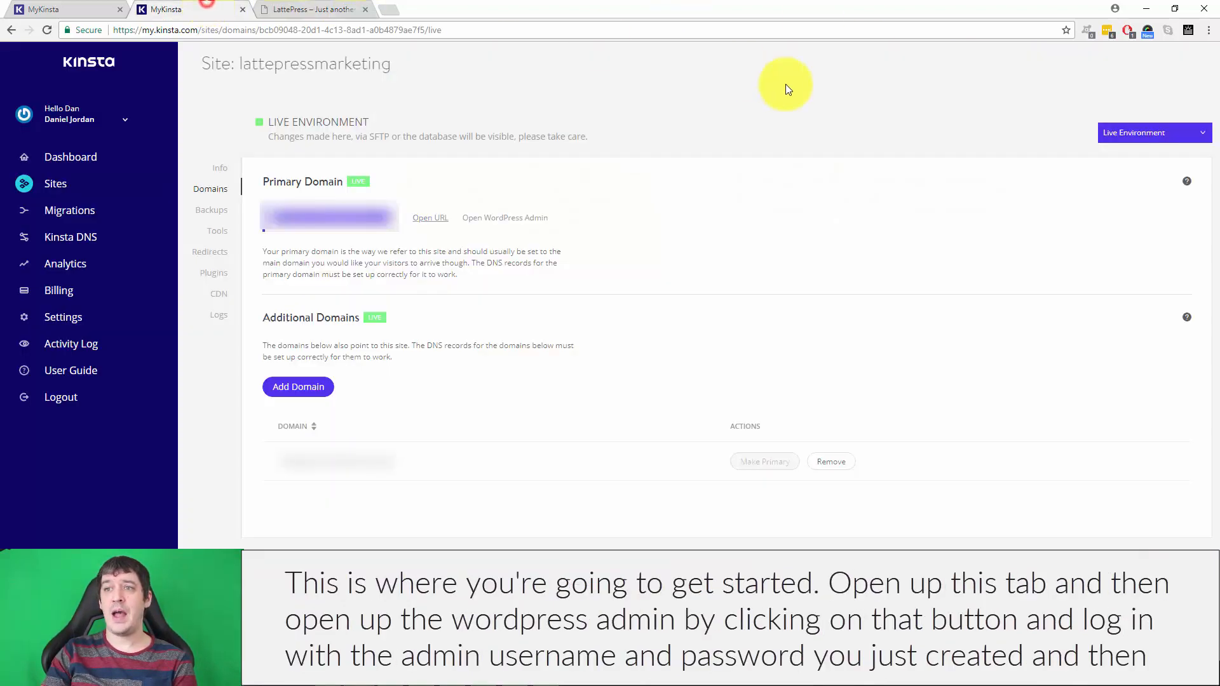
click(504, 217)
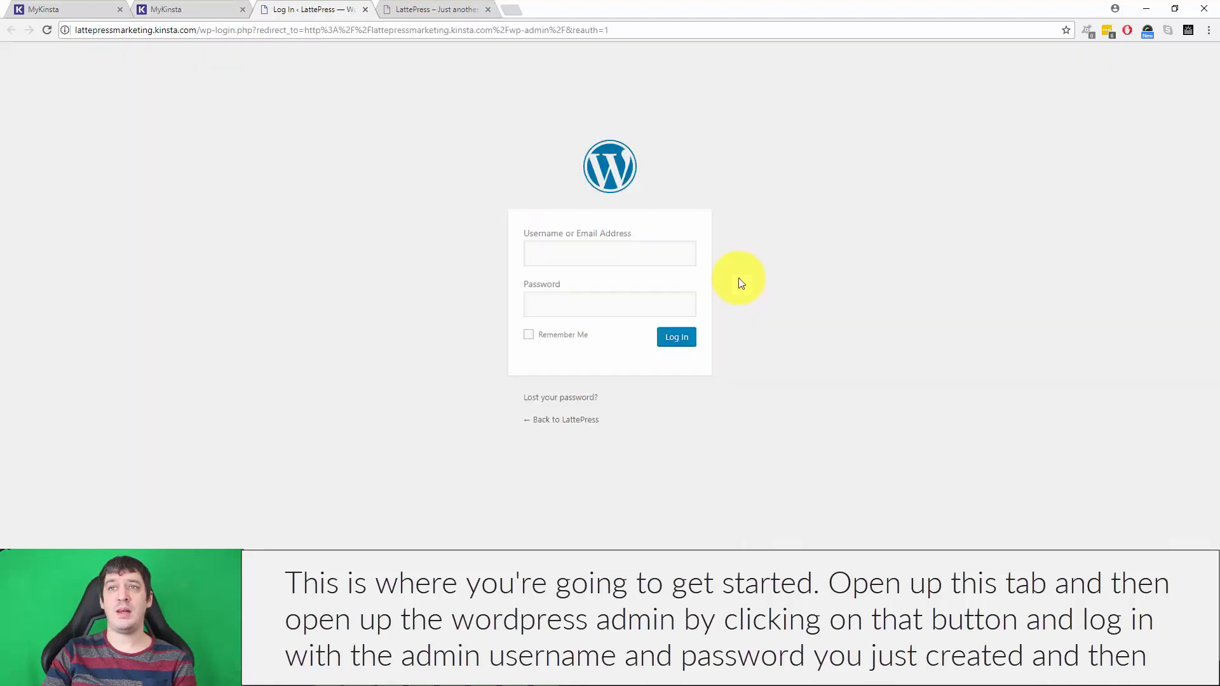
click(608, 253)
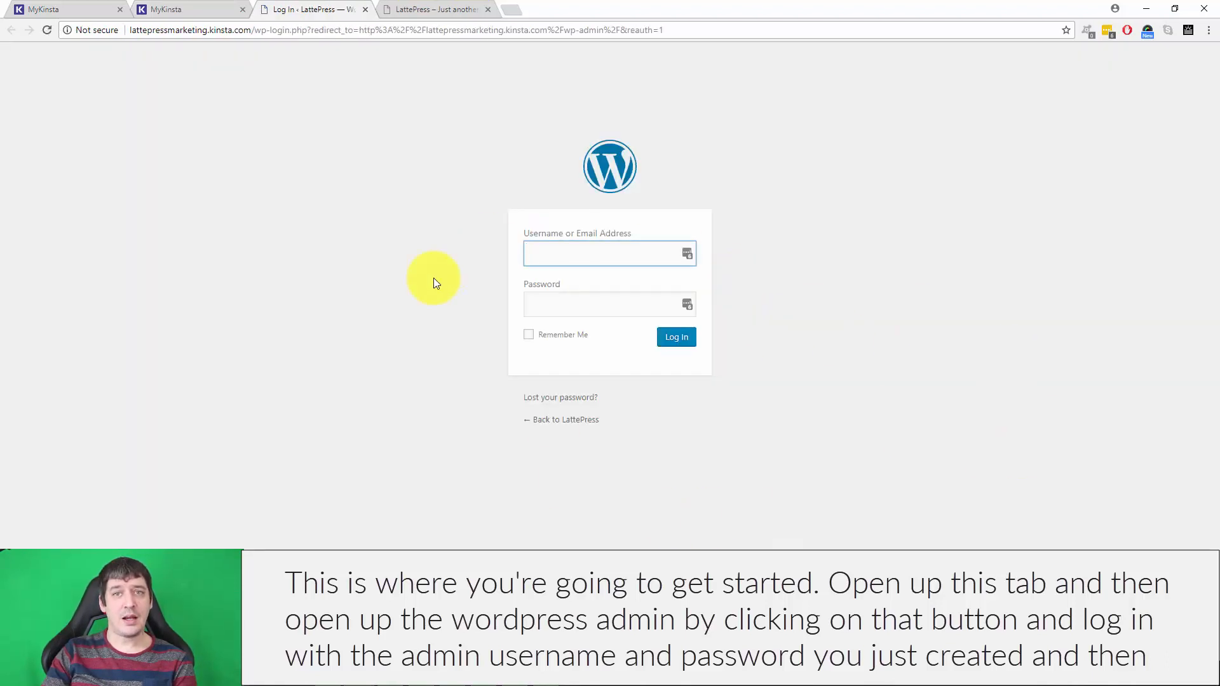